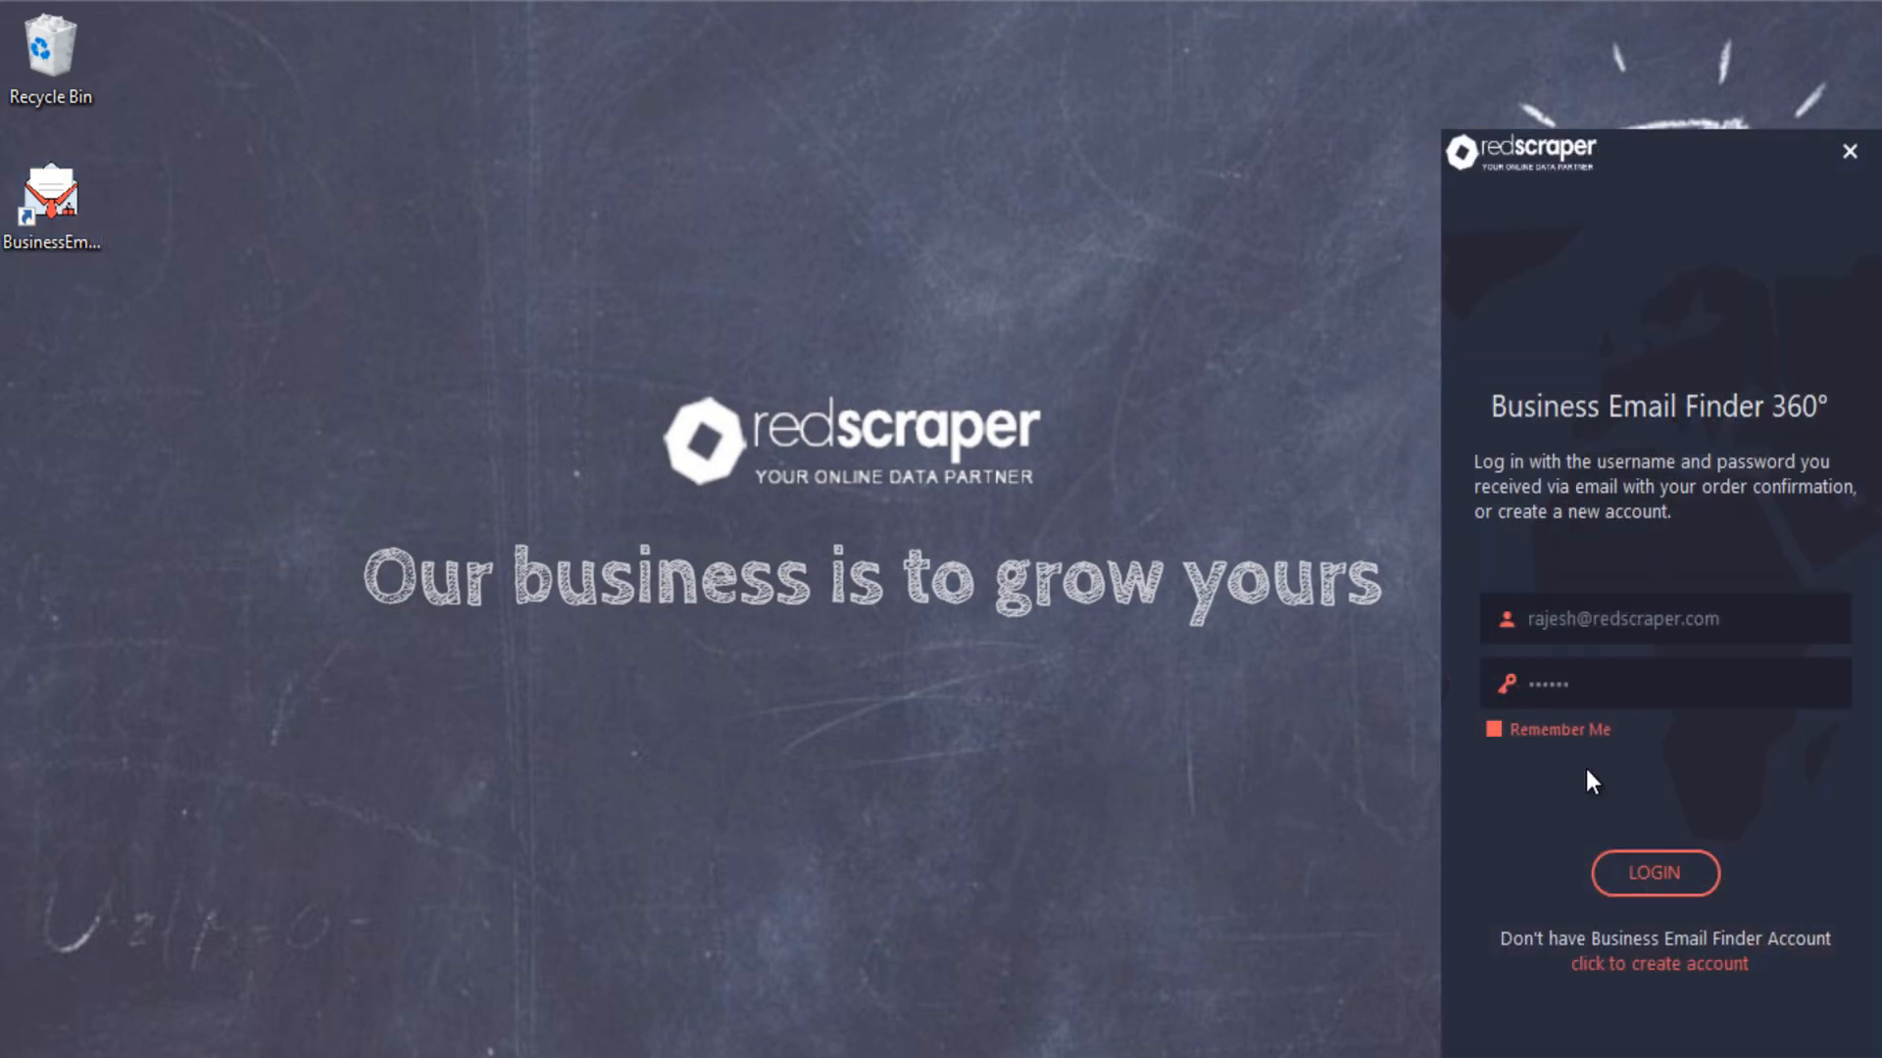
Log in to Business Email Finder 360 with the remembered credentials
click(1654, 873)
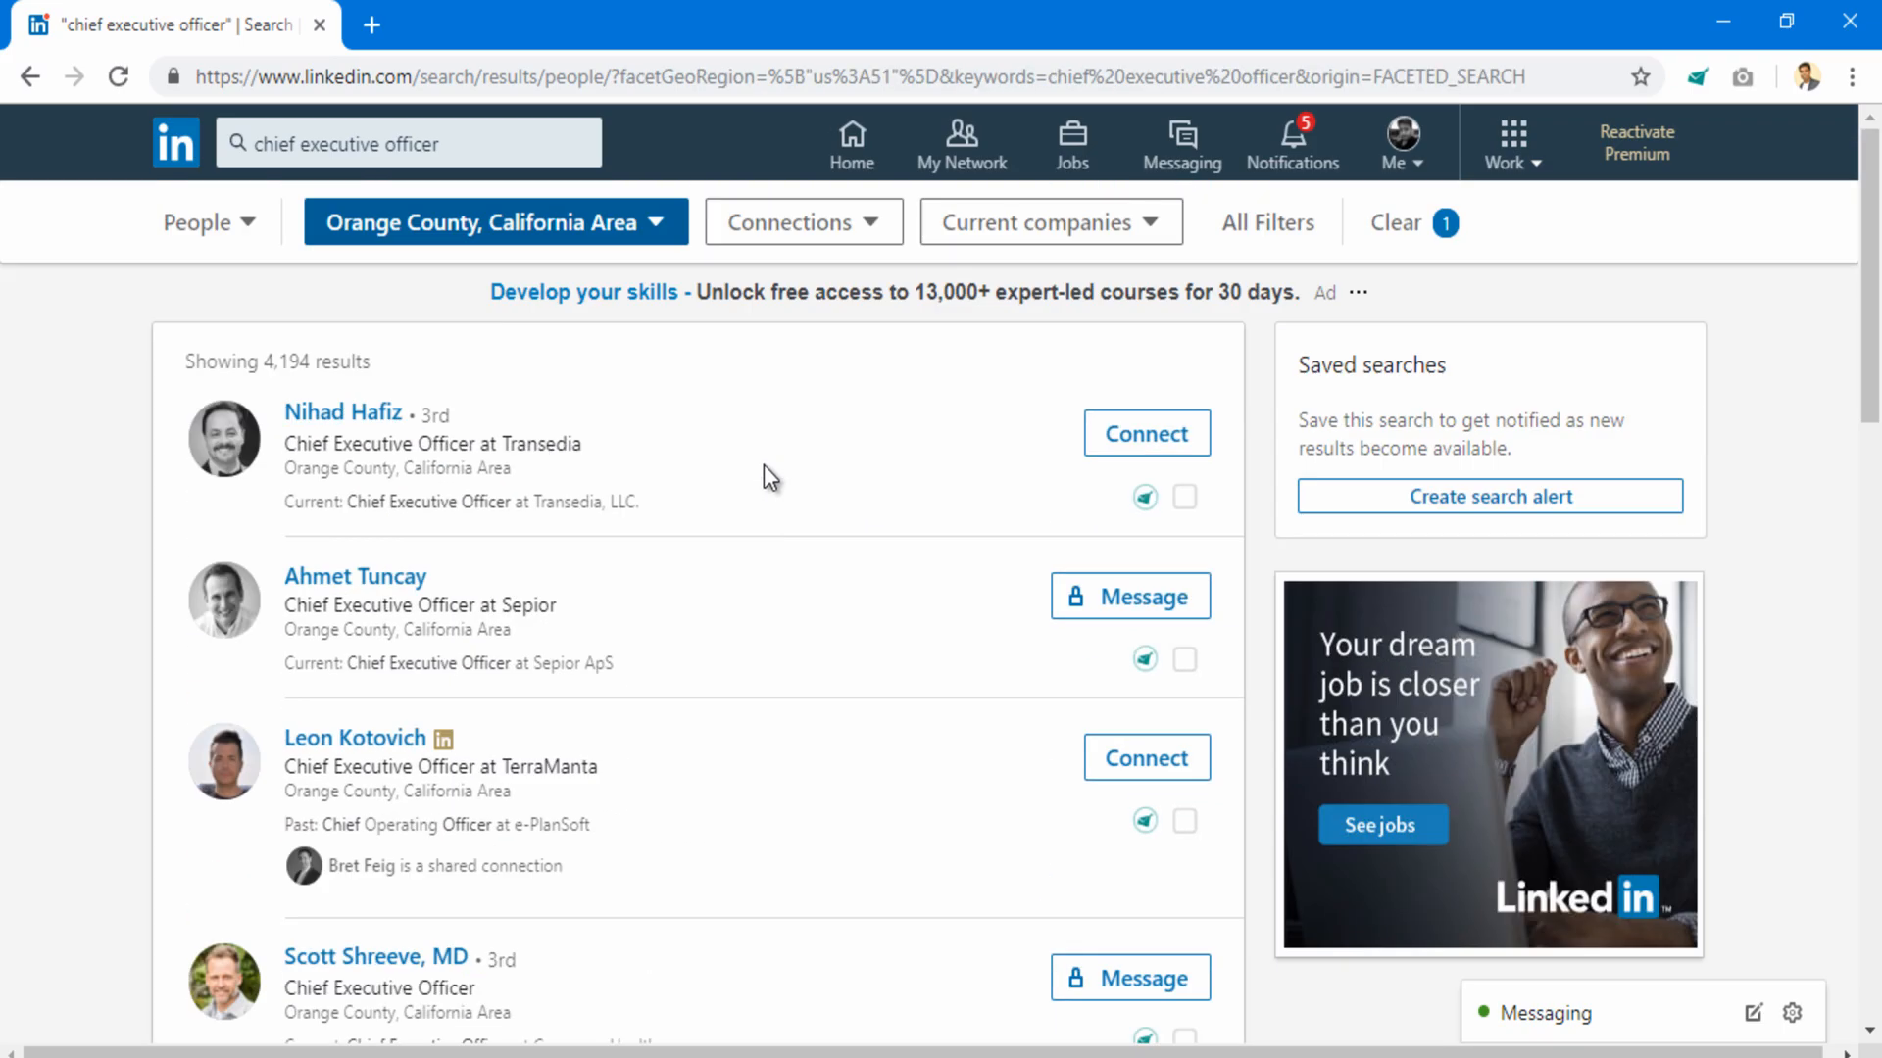
mouse_move(341, 411)
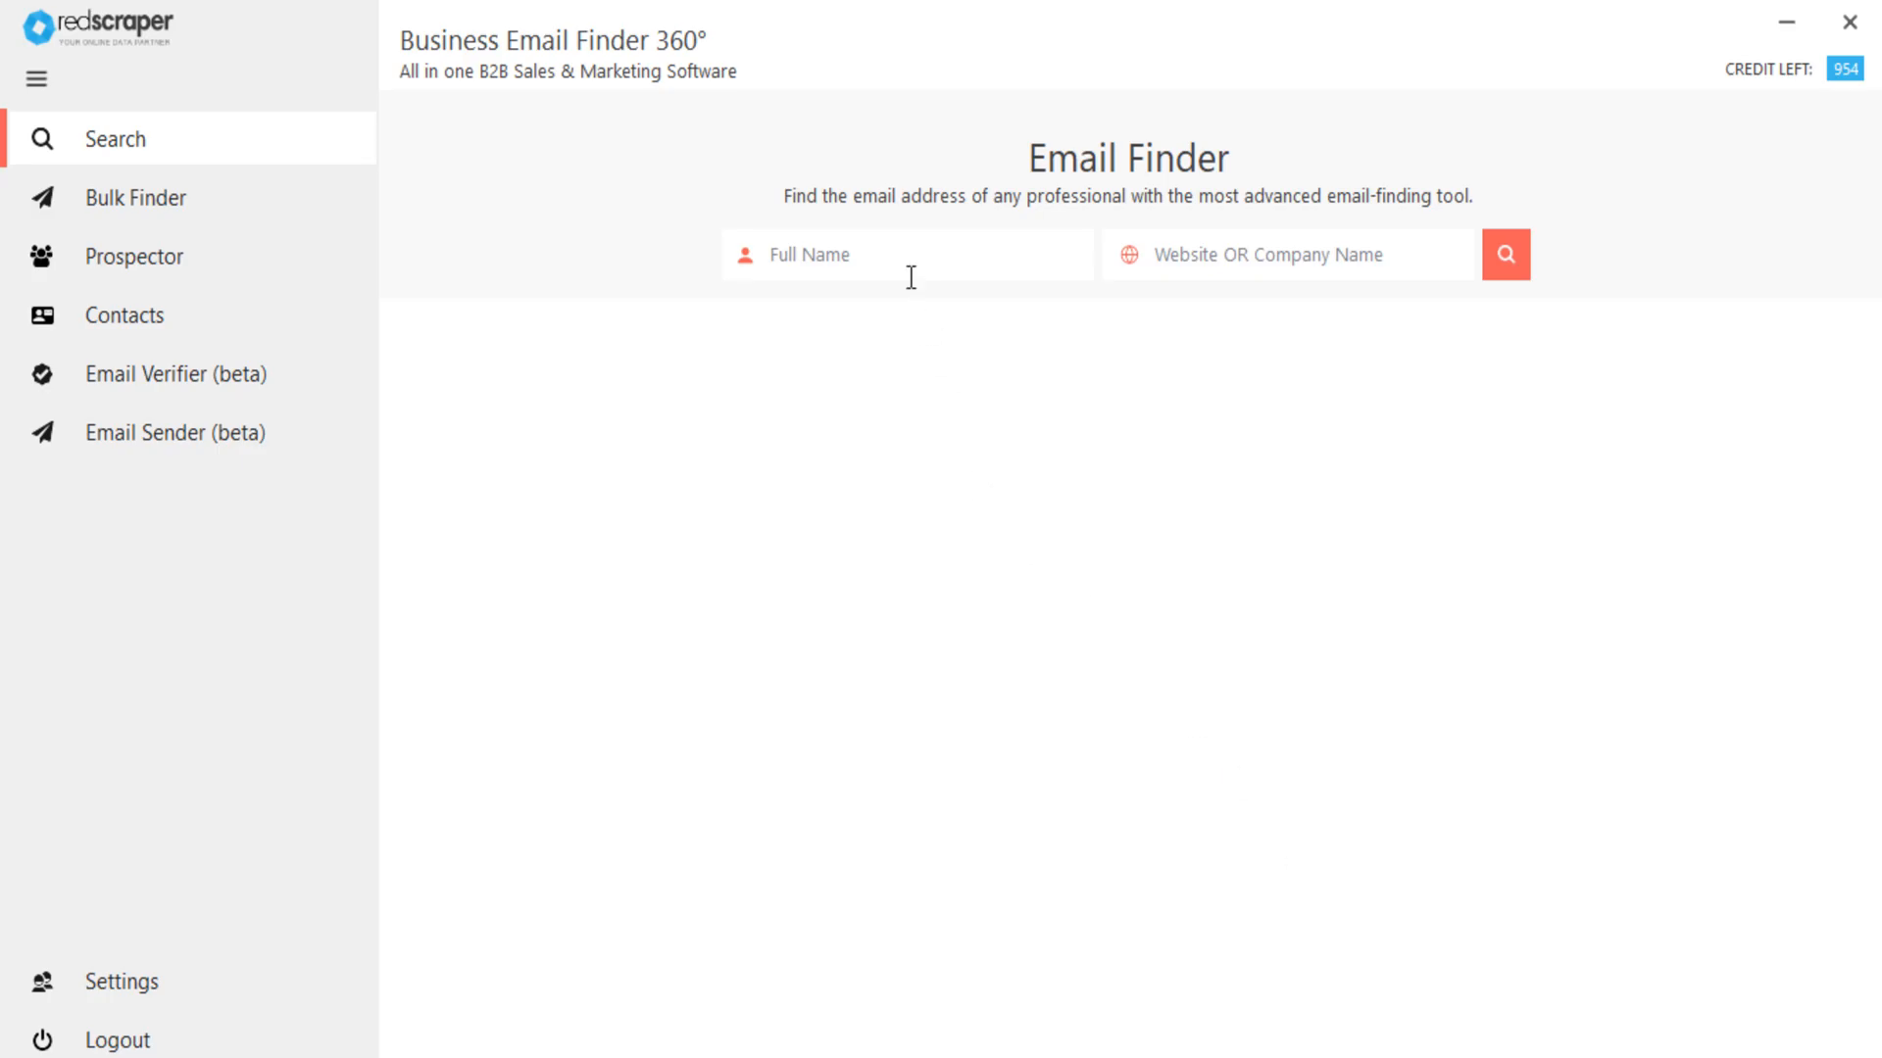
text(Nihad Hafiz)
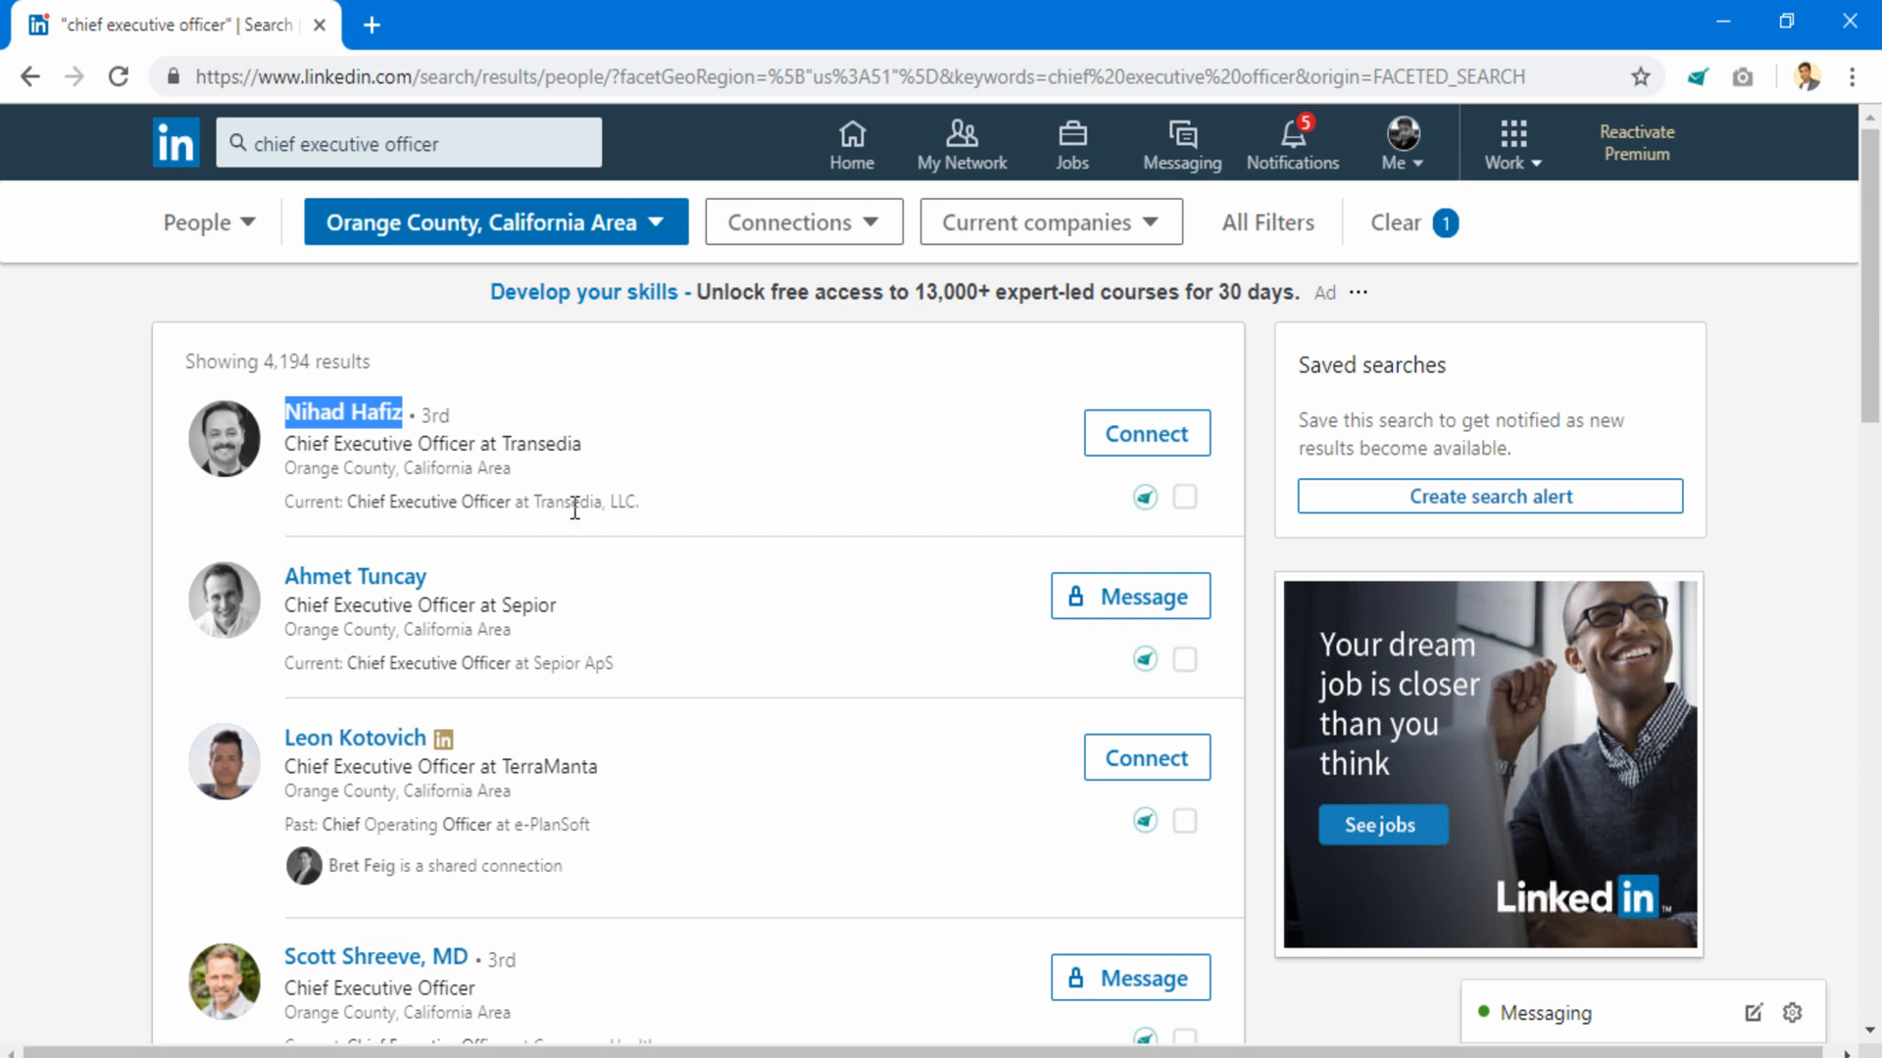
double_click(541, 443)
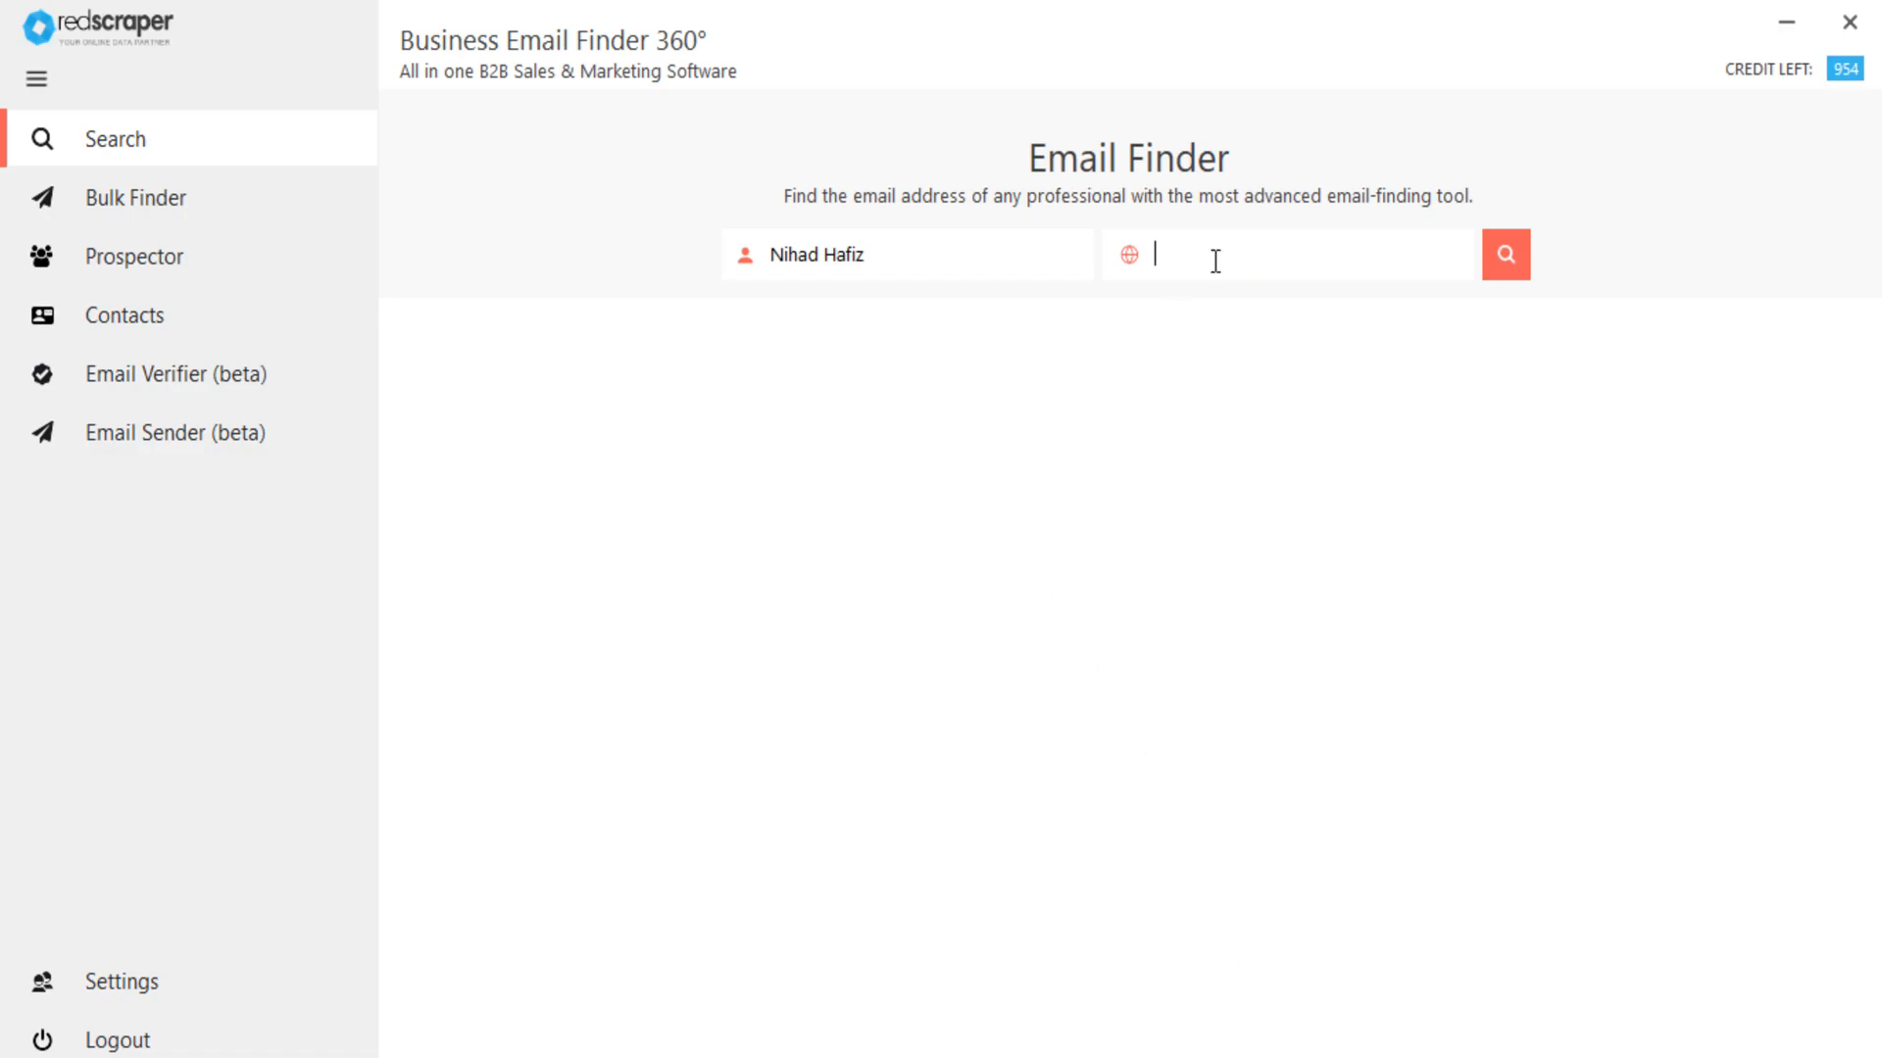
text(Transedia)
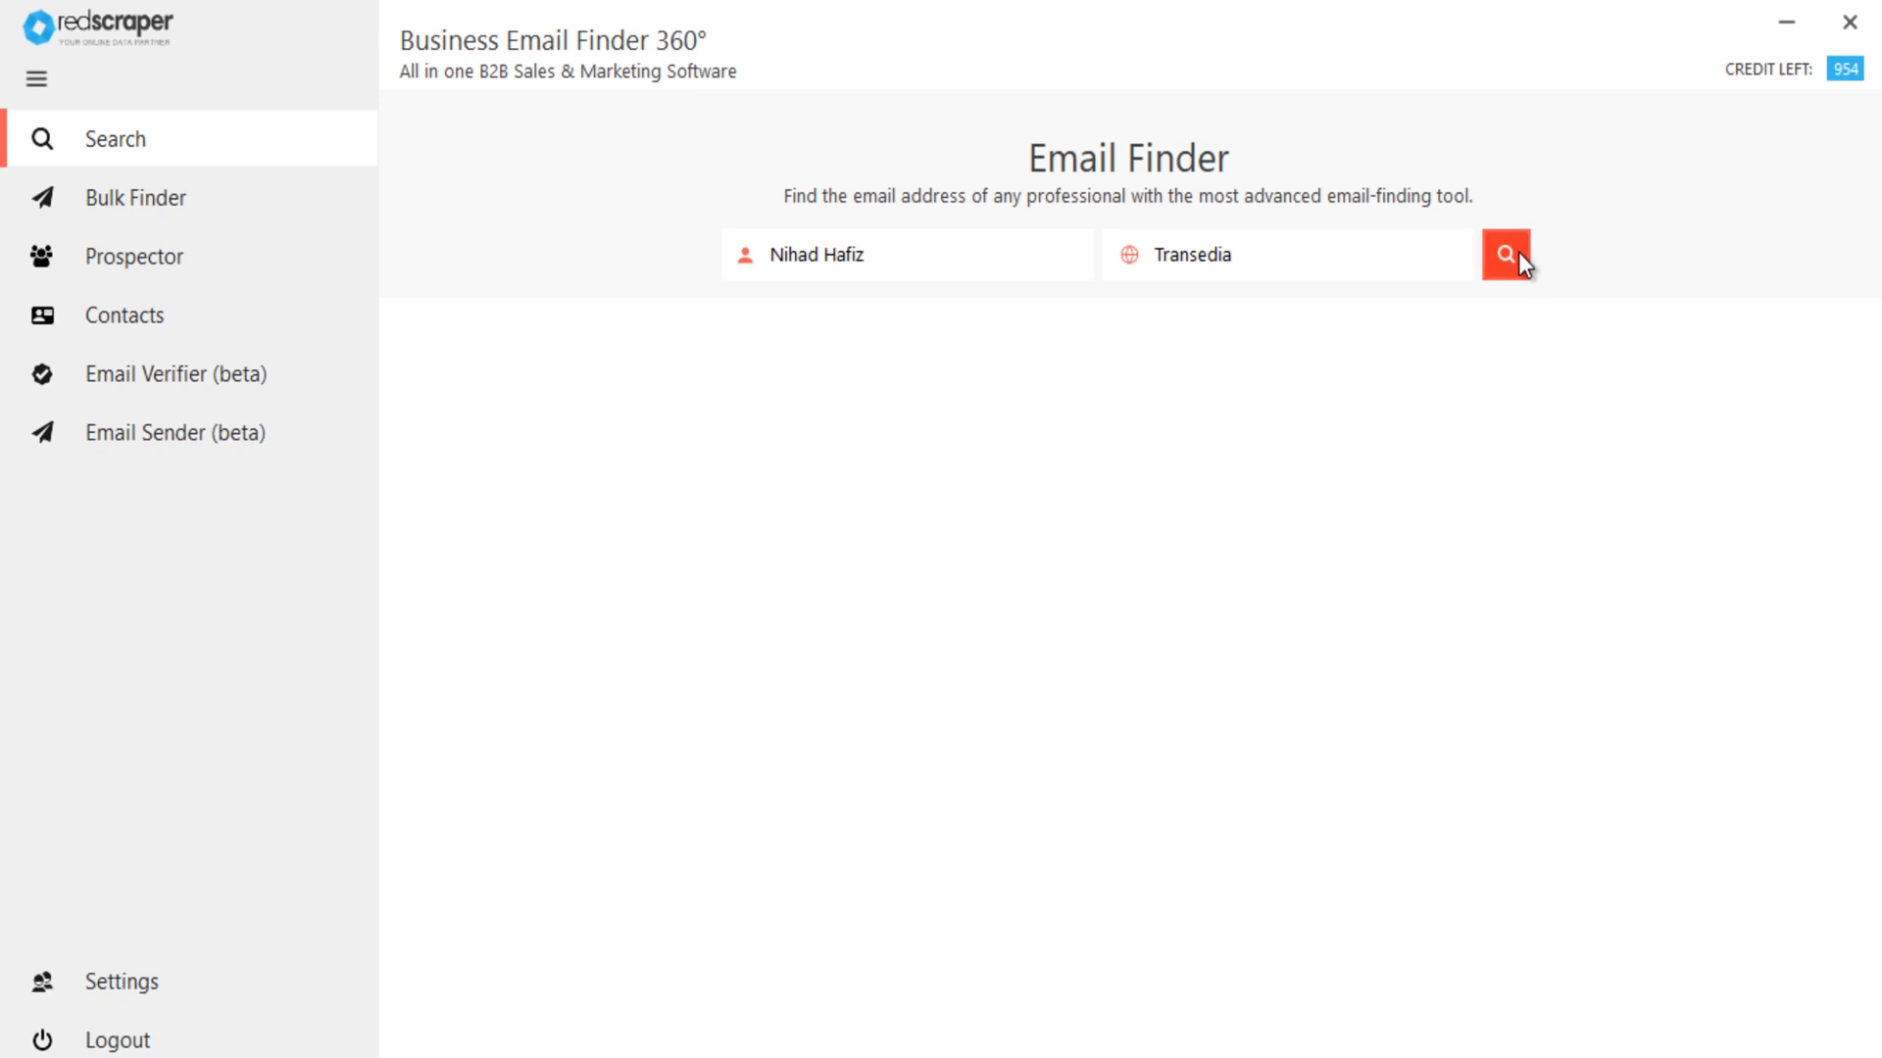
click(1505, 255)
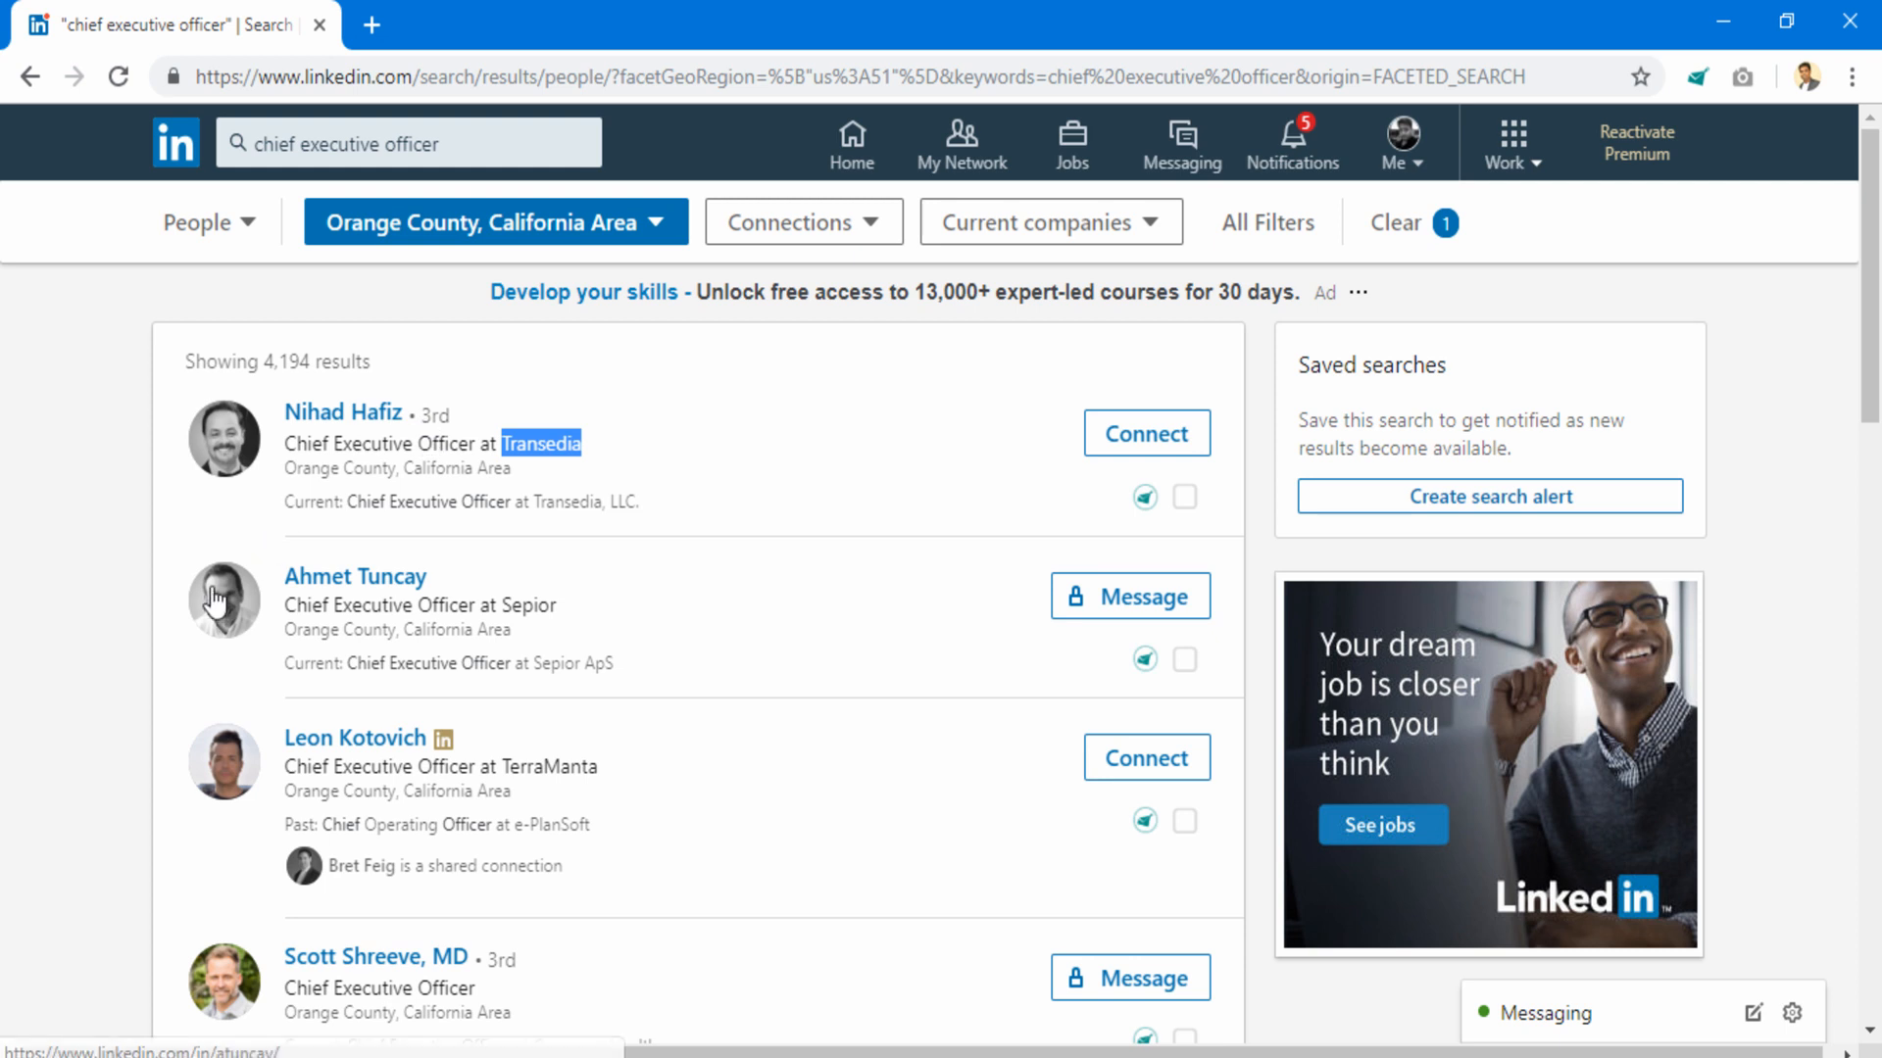
scroll(down, 3)
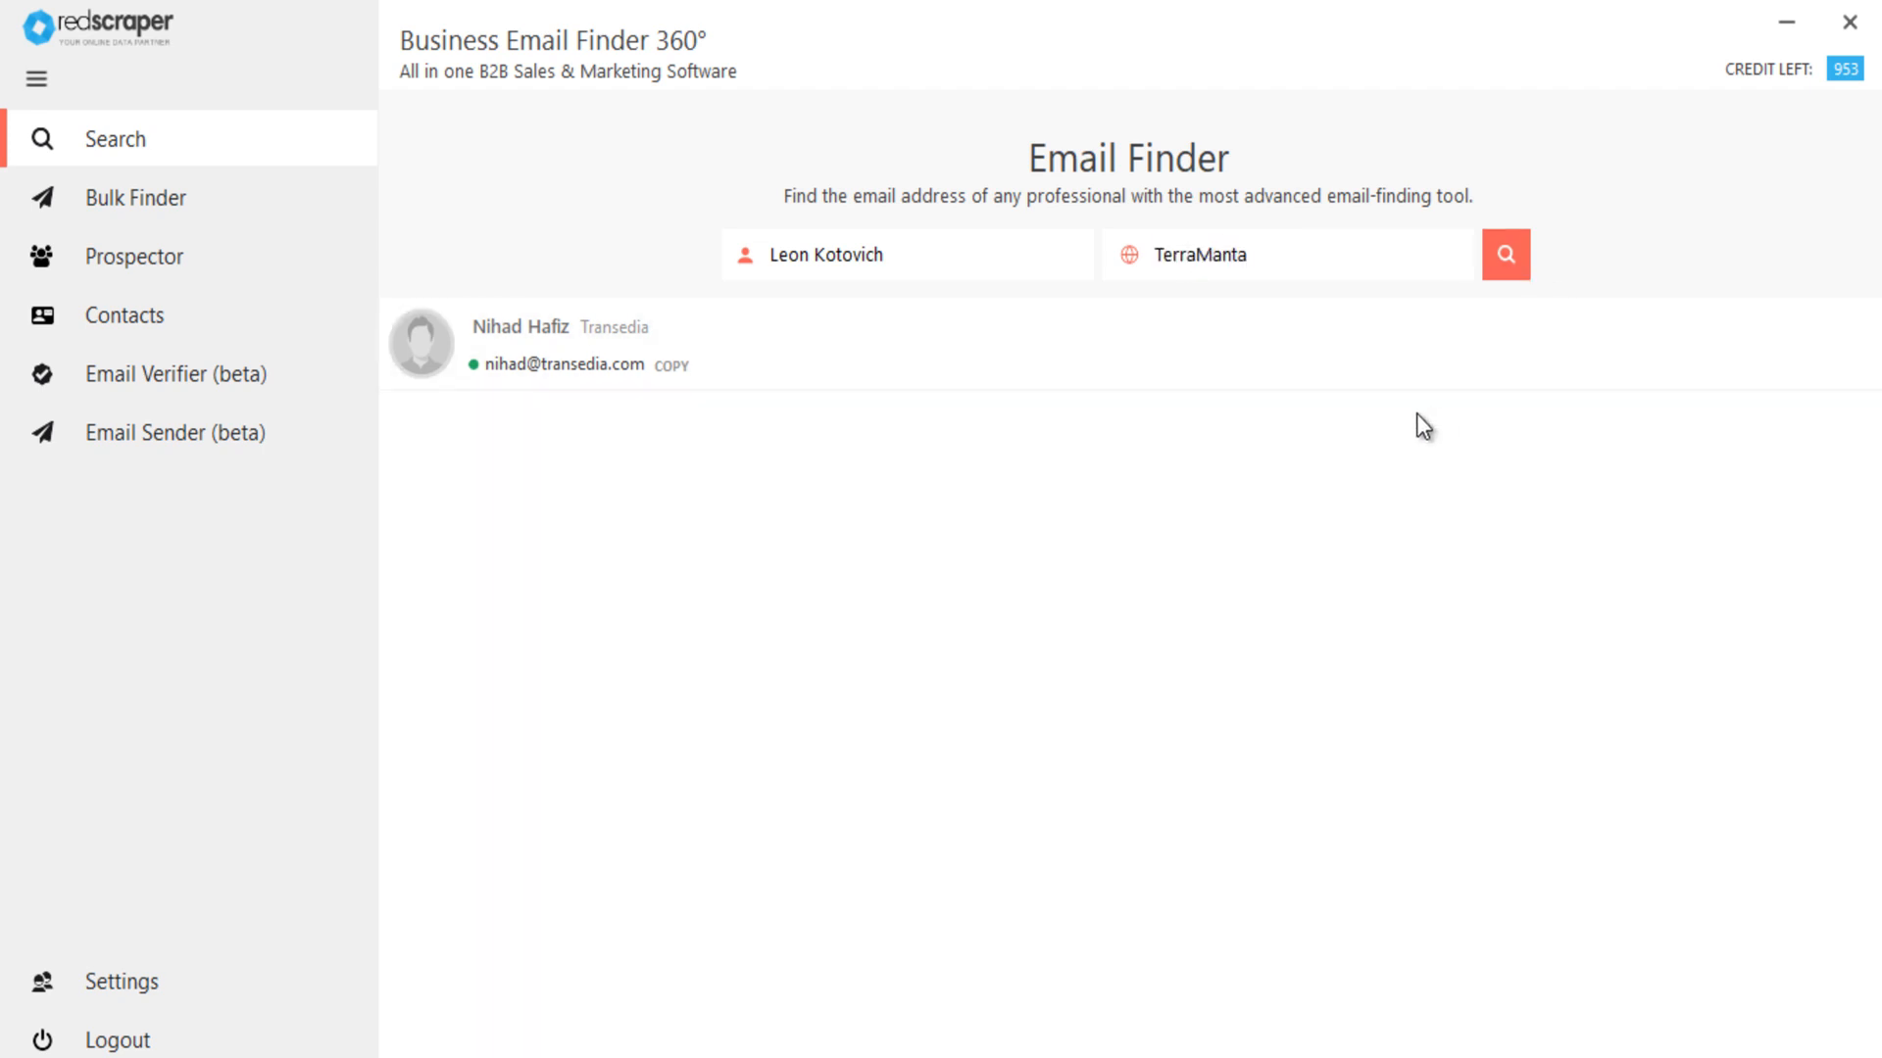
click(1503, 253)
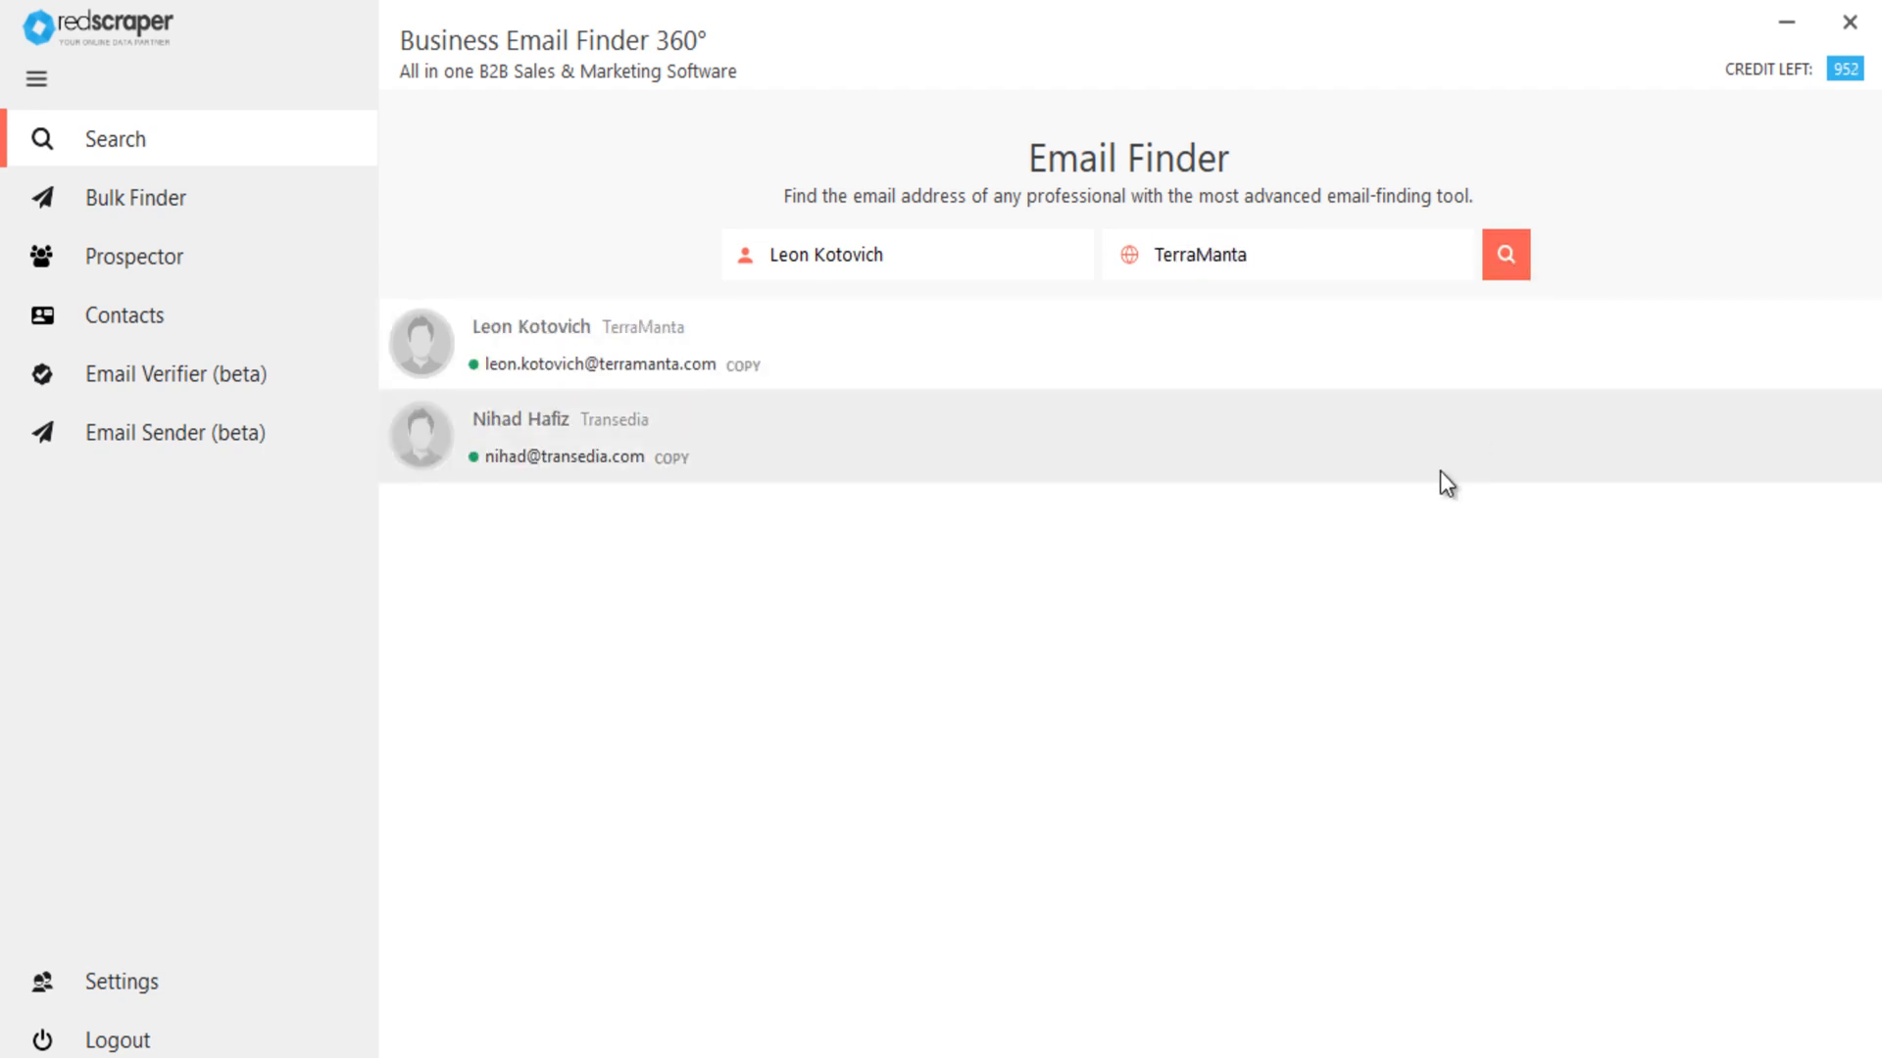
mouse_move(778, 633)
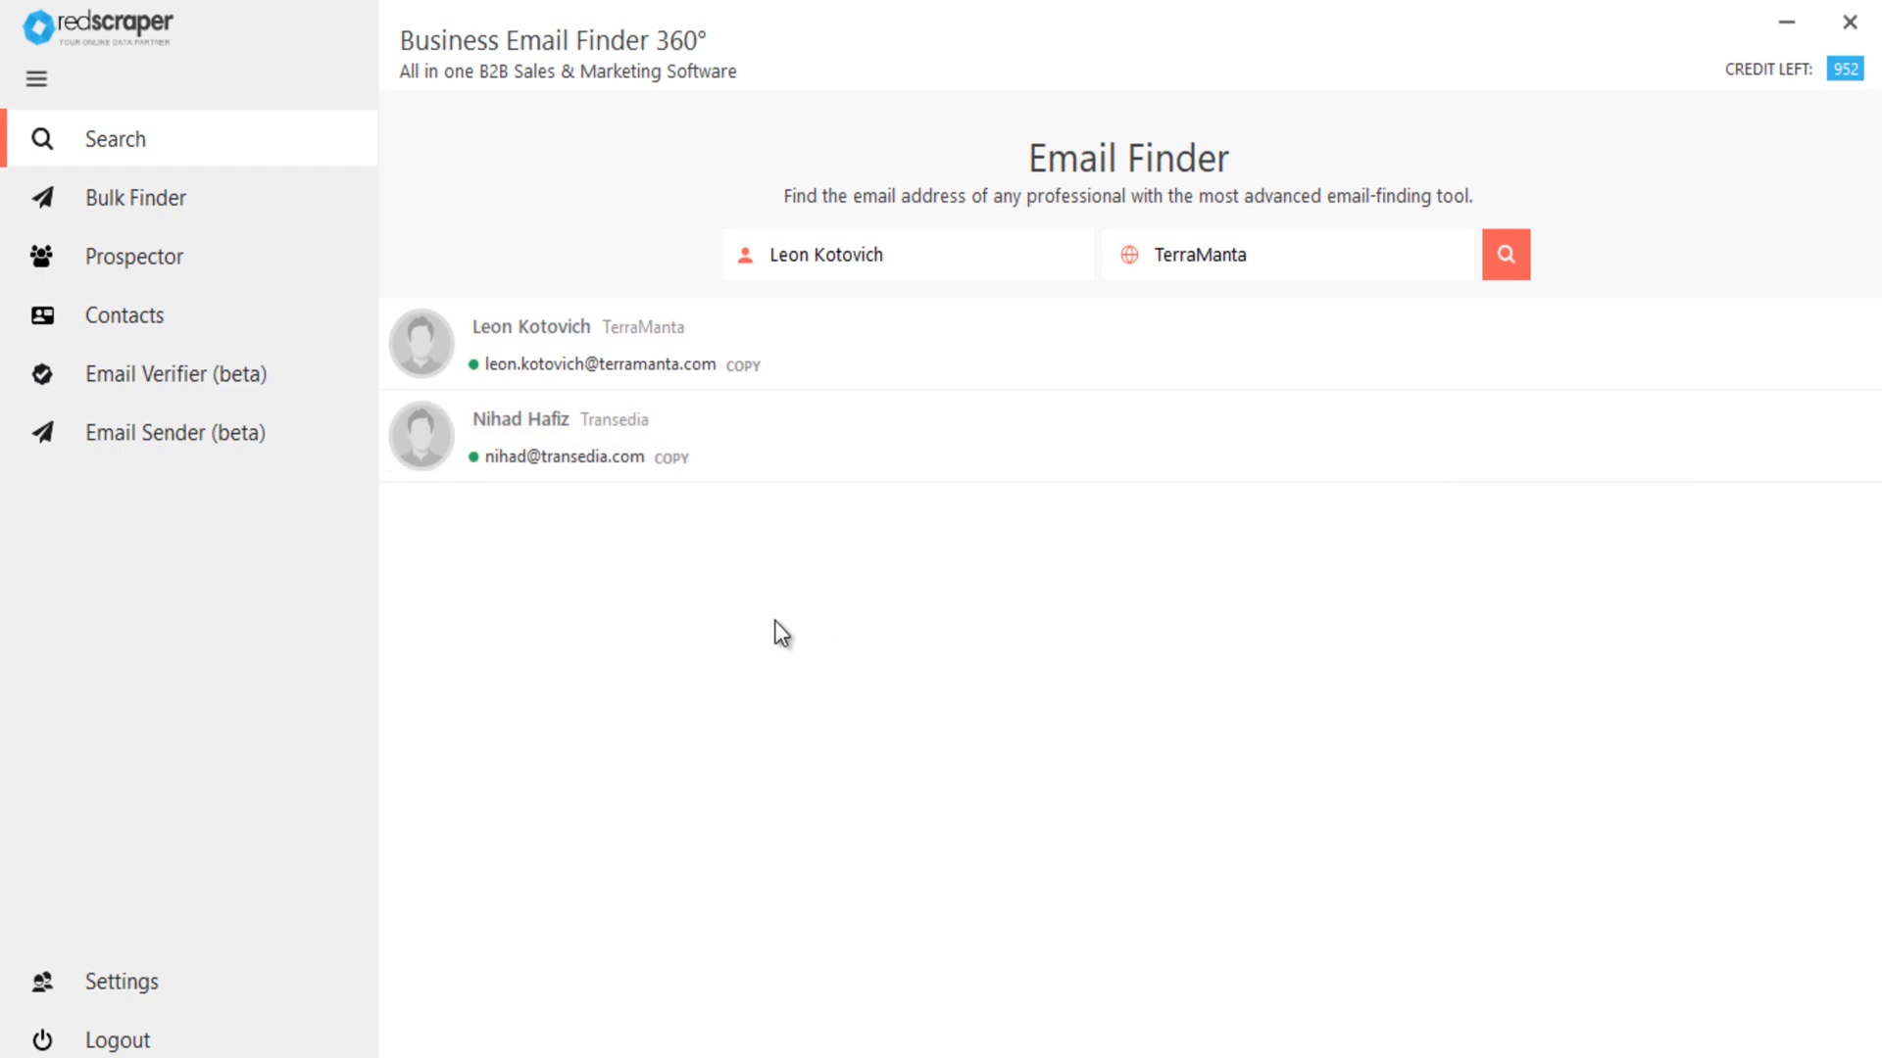
mouse_move(623, 404)
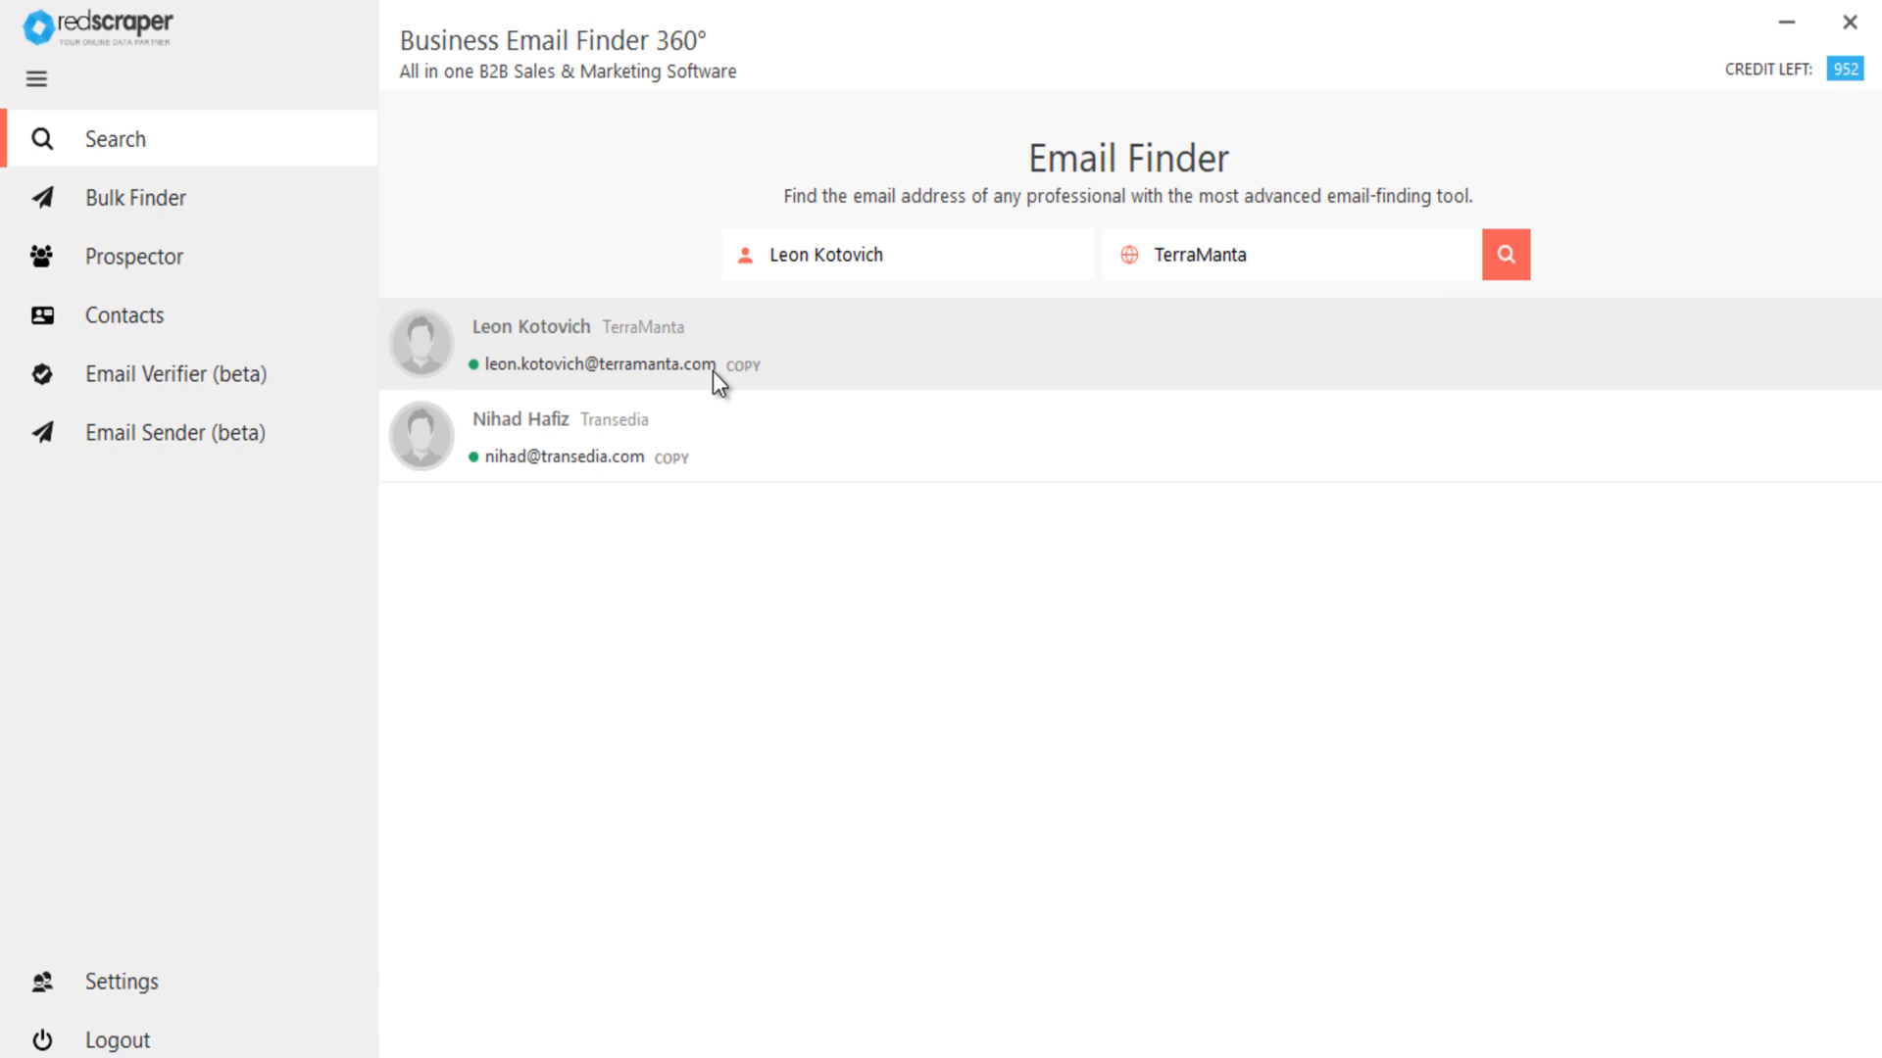
mouse_move(1304, 766)
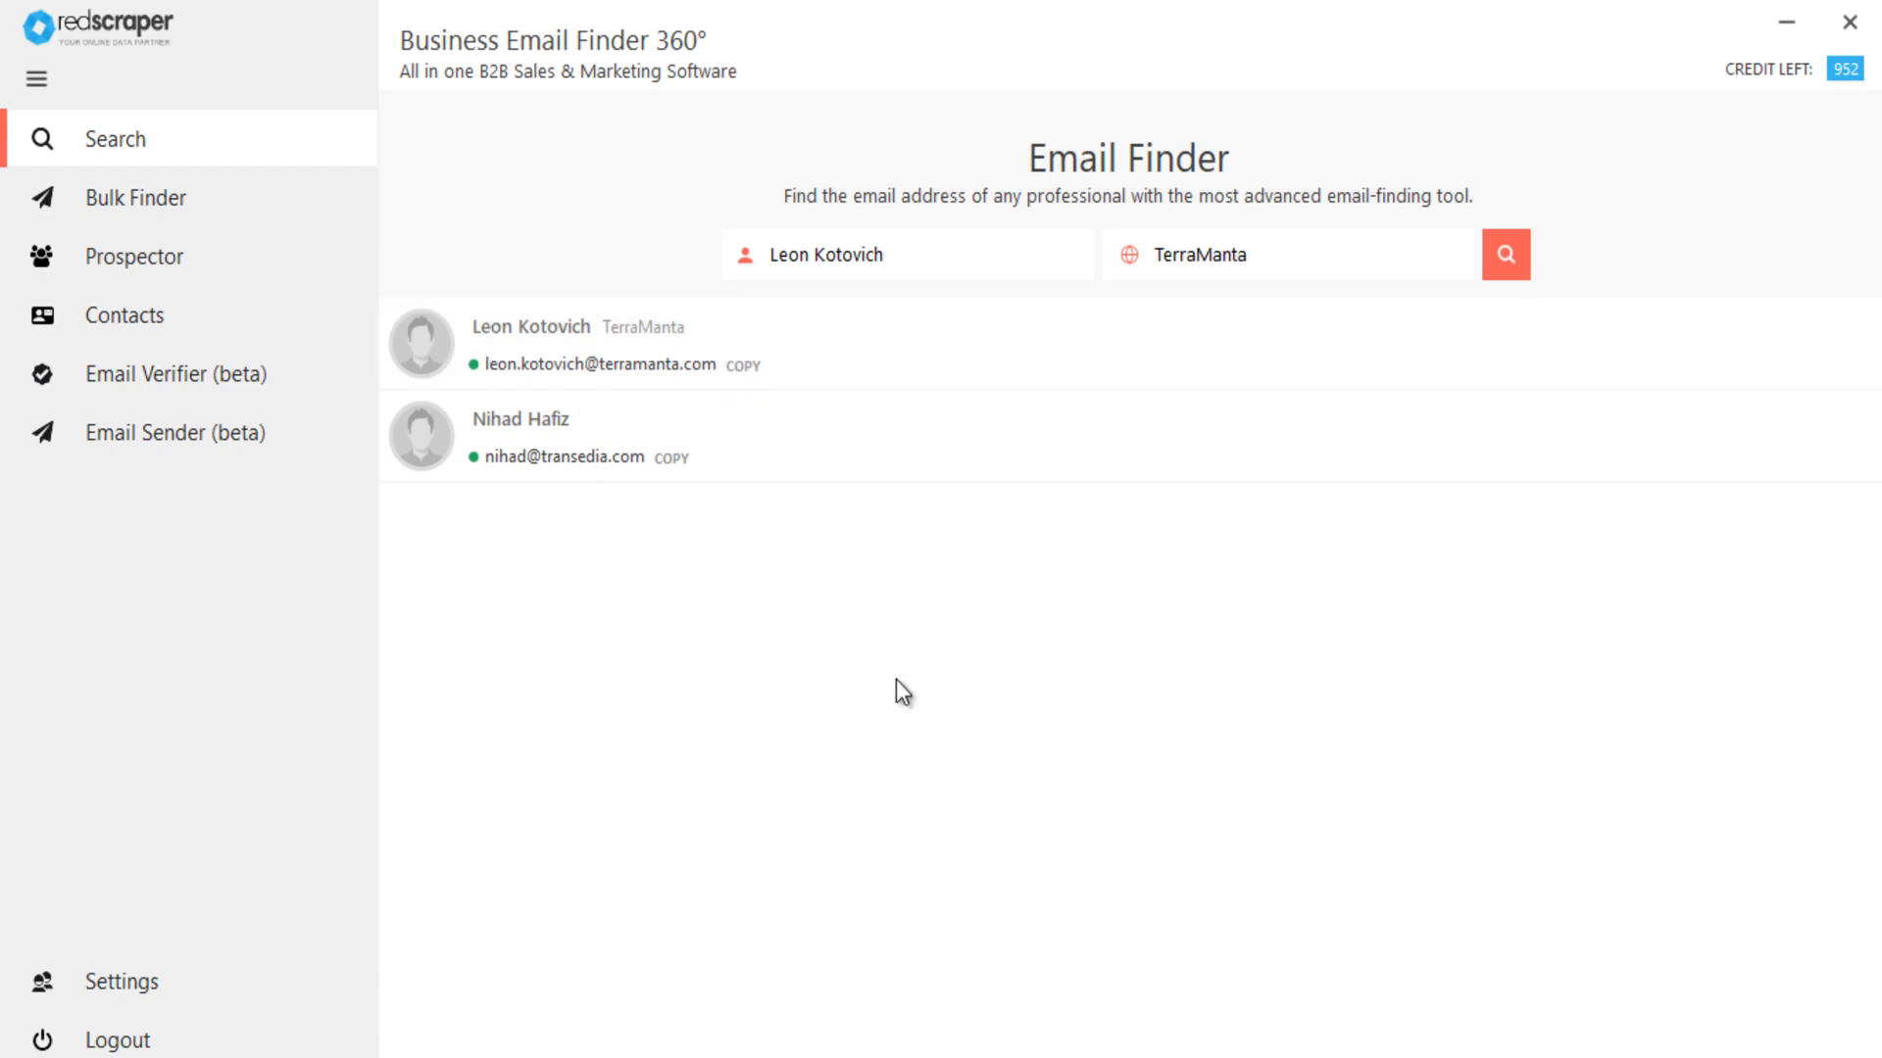
Run a LinkedIn Prospector search for 'CEO, London' and load the next results page
click(134, 255)
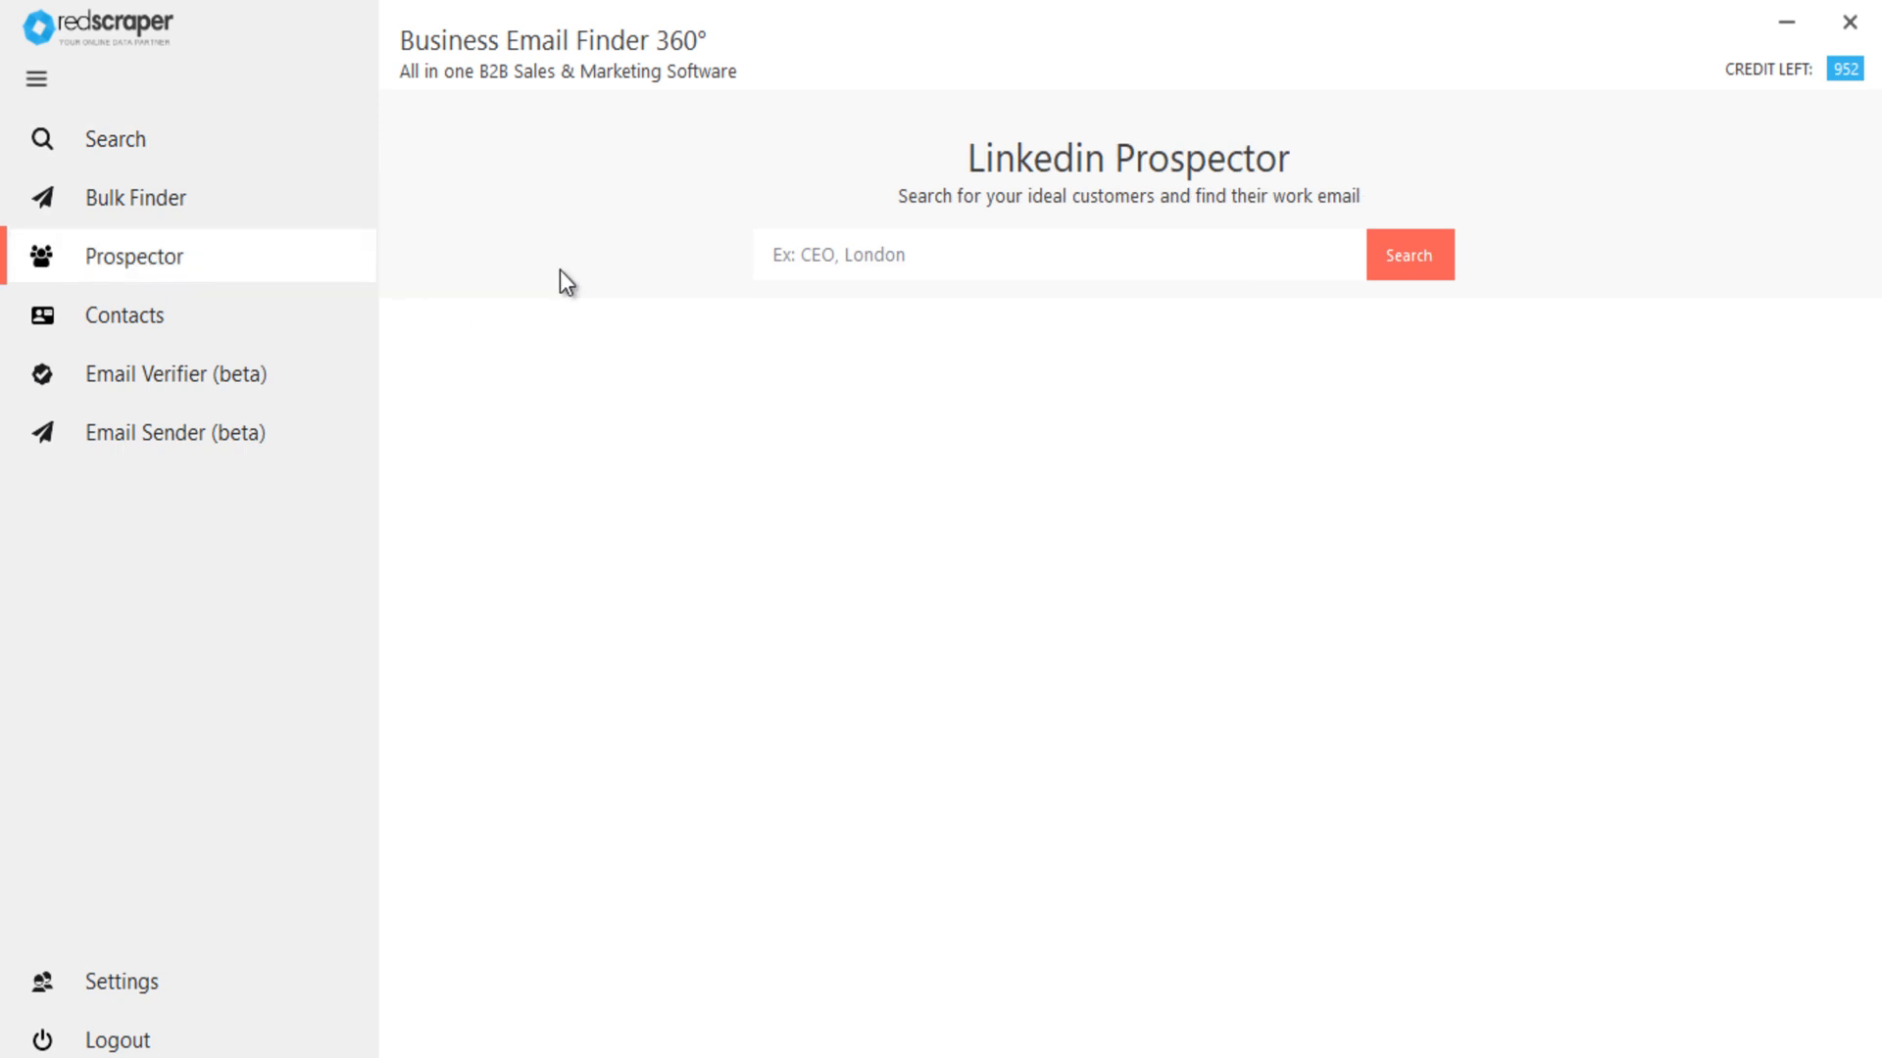
click(1056, 255)
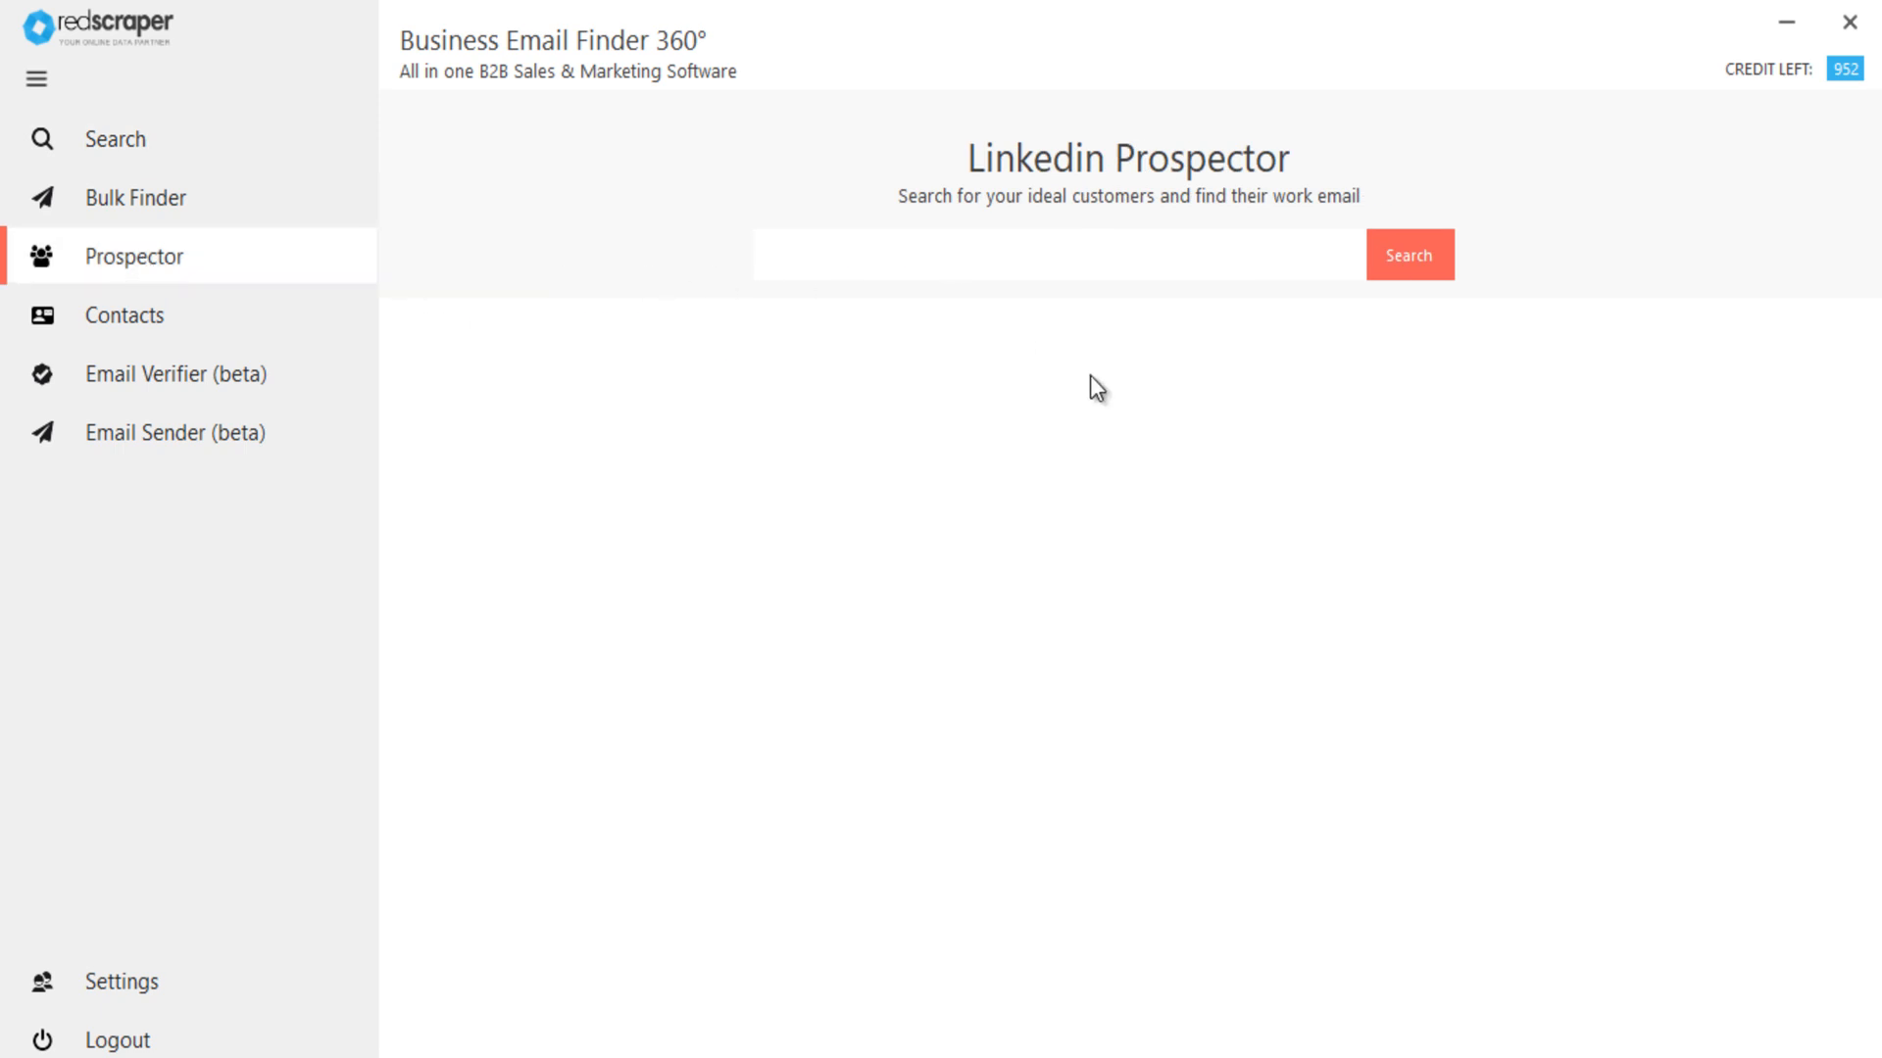
text(CEO, London)
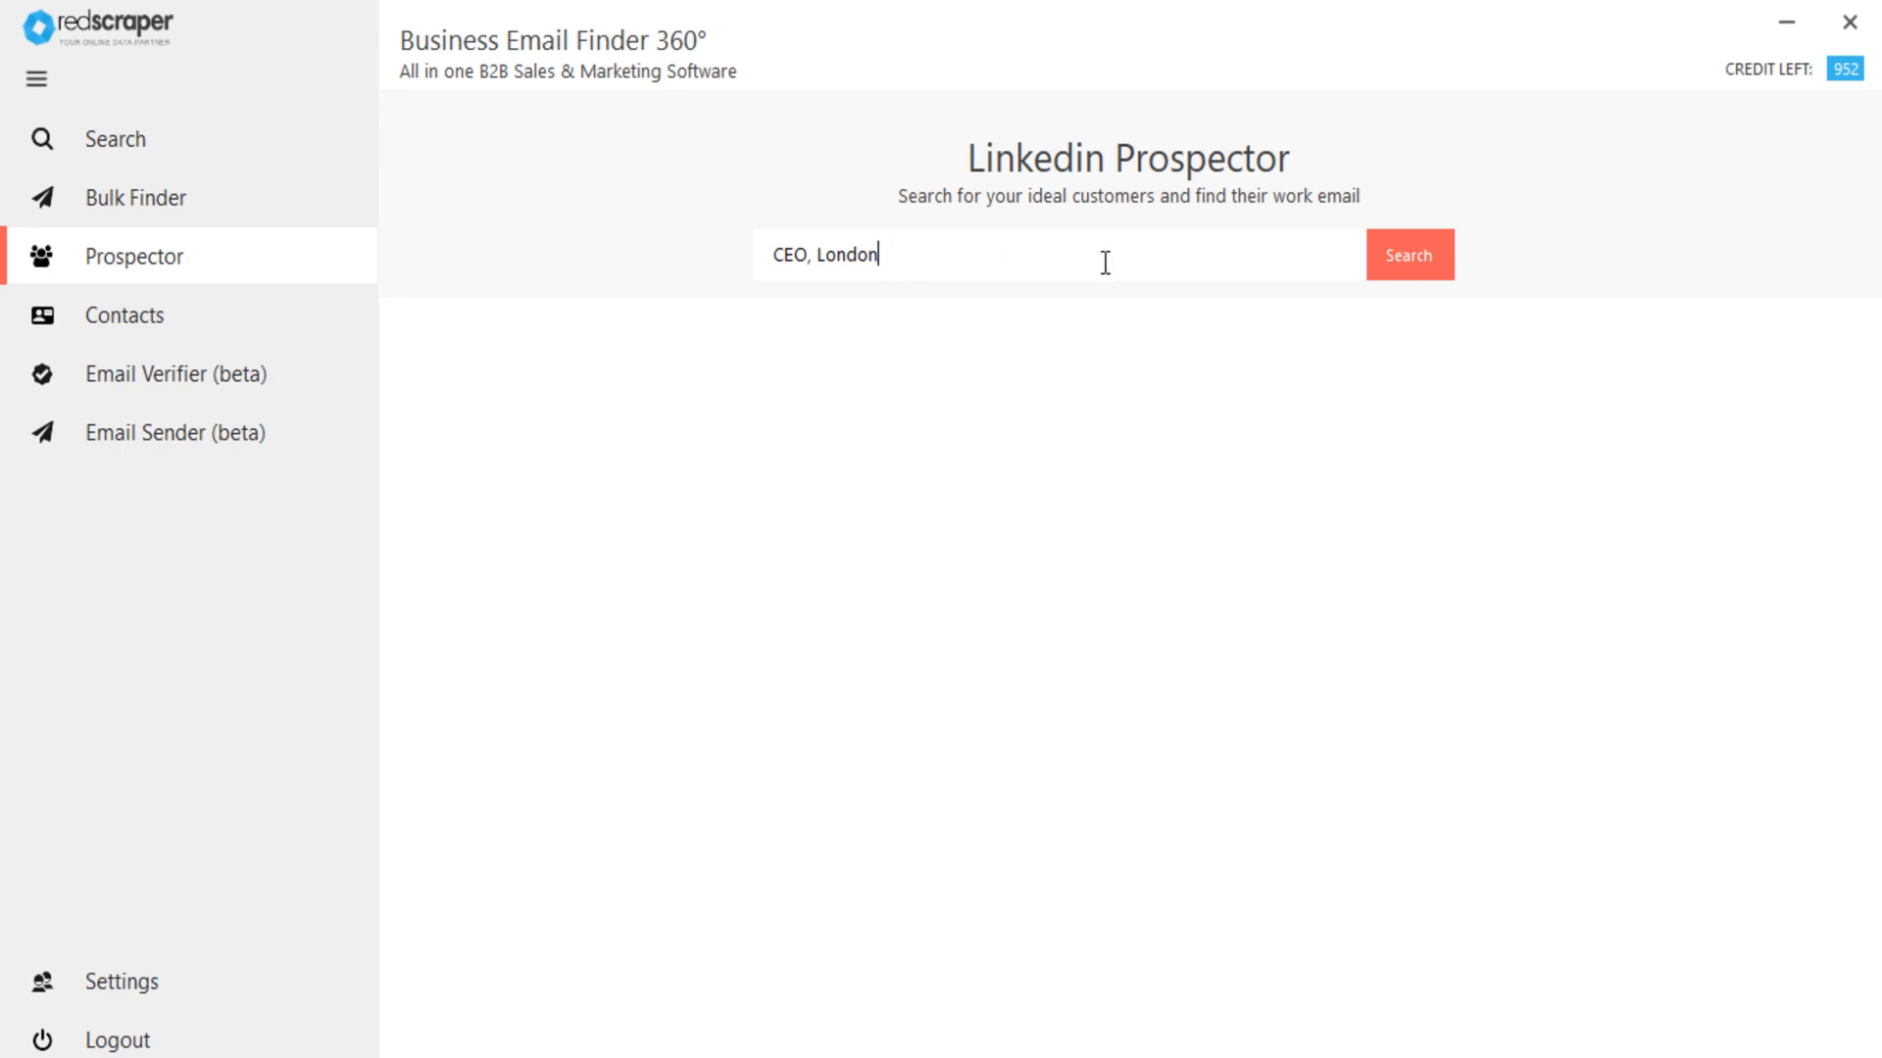
click(1407, 255)
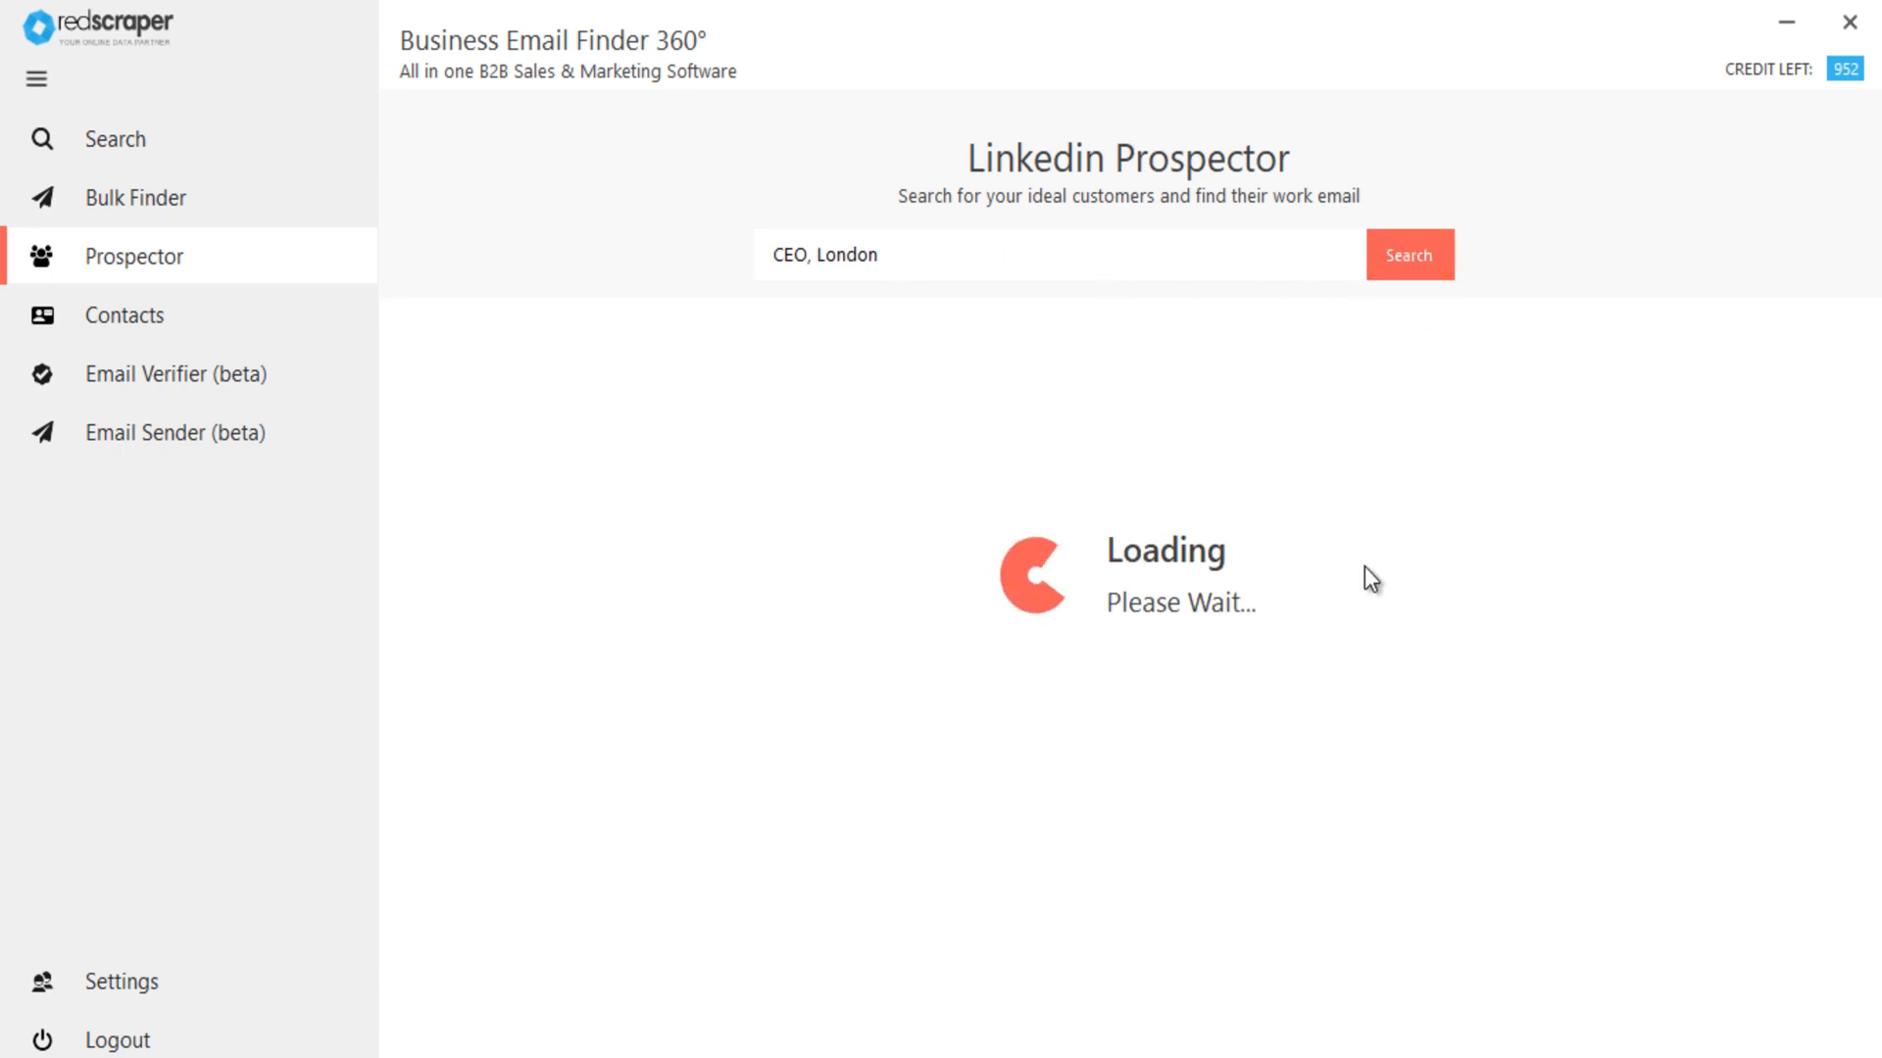
click(1409, 255)
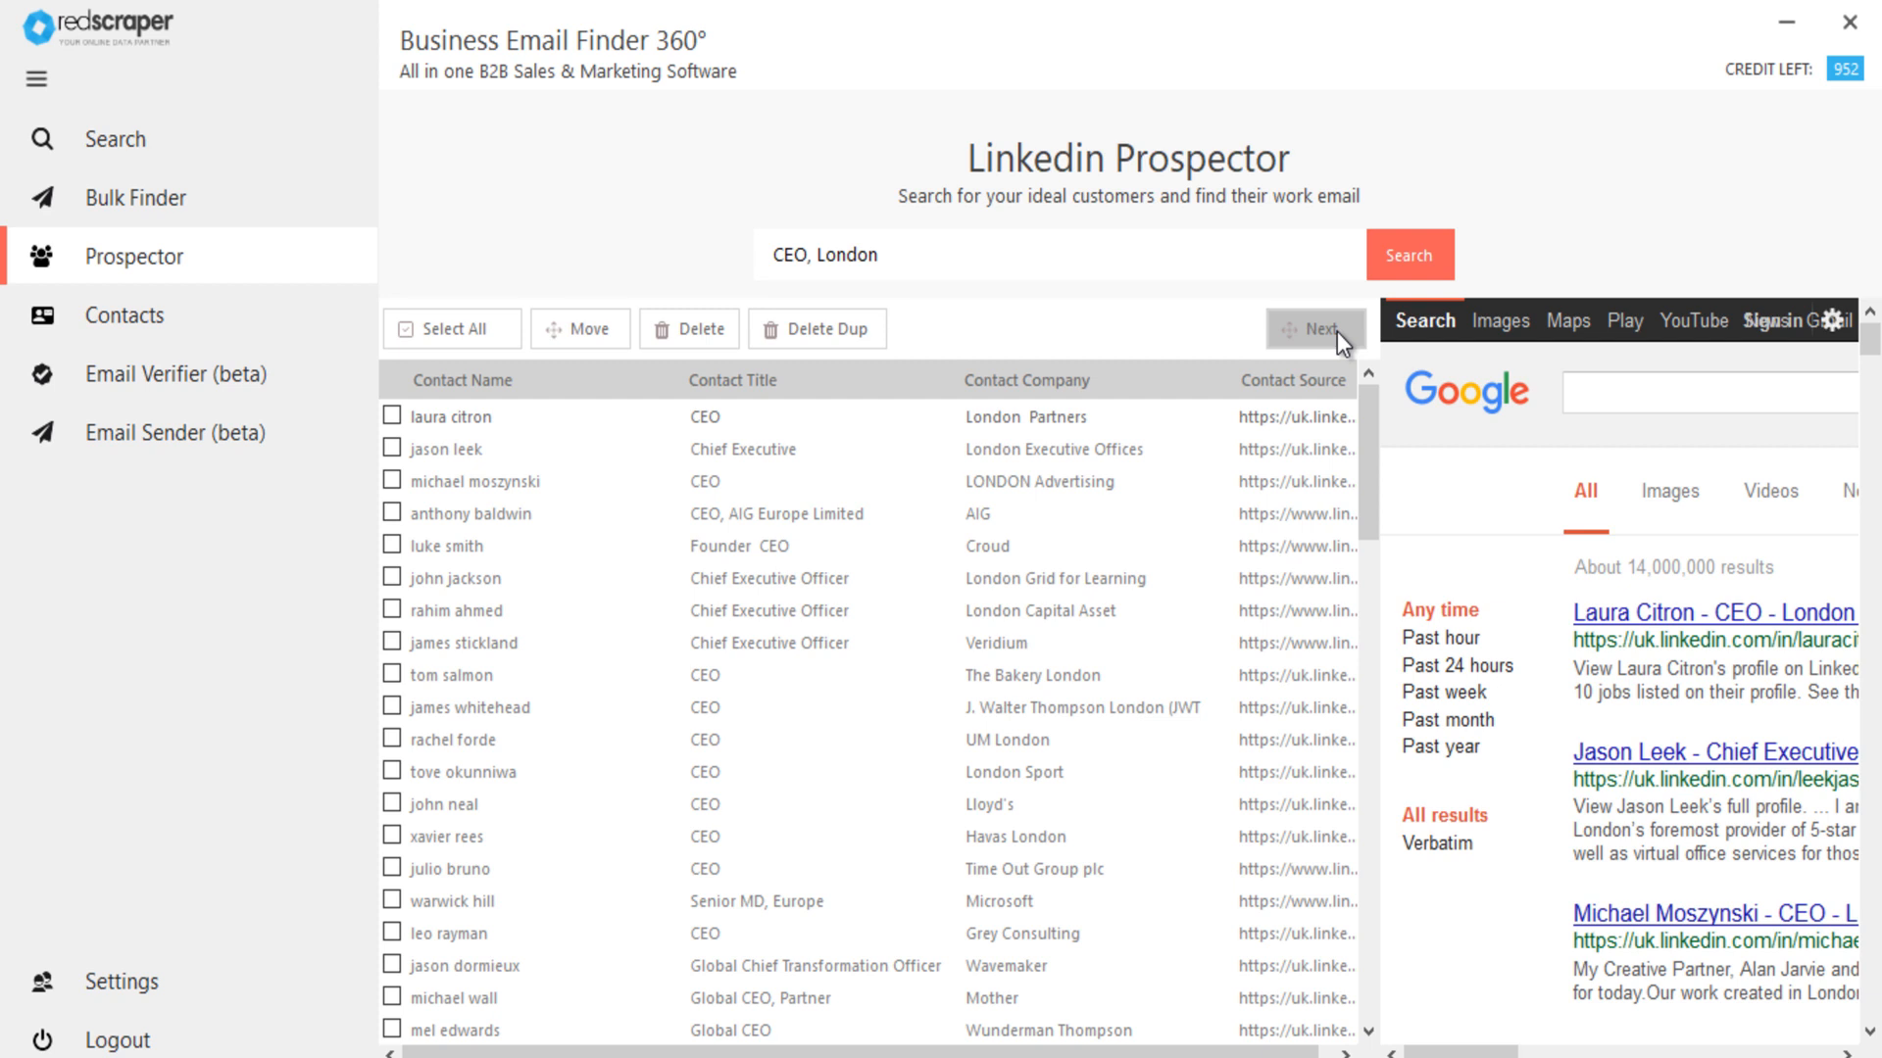
click(1314, 327)
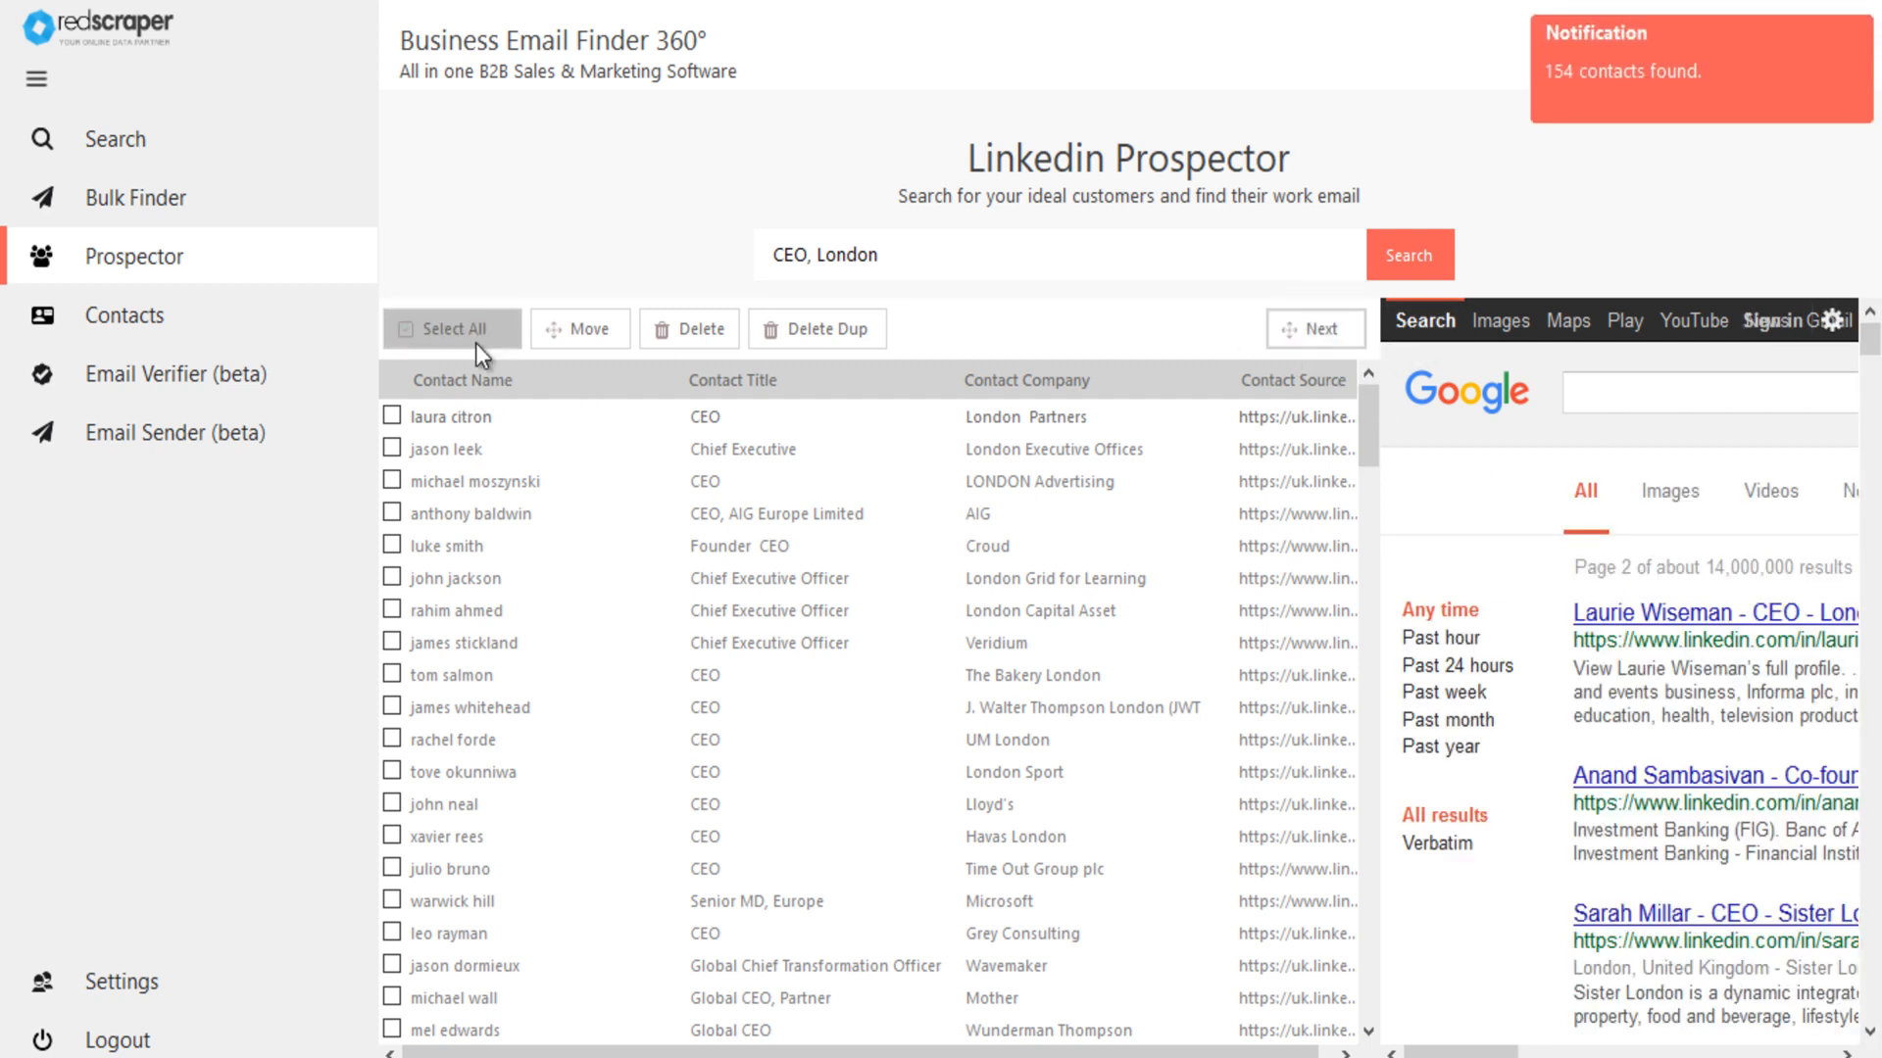
Select all found contacts and delete them, leaving the list empty
click(450, 329)
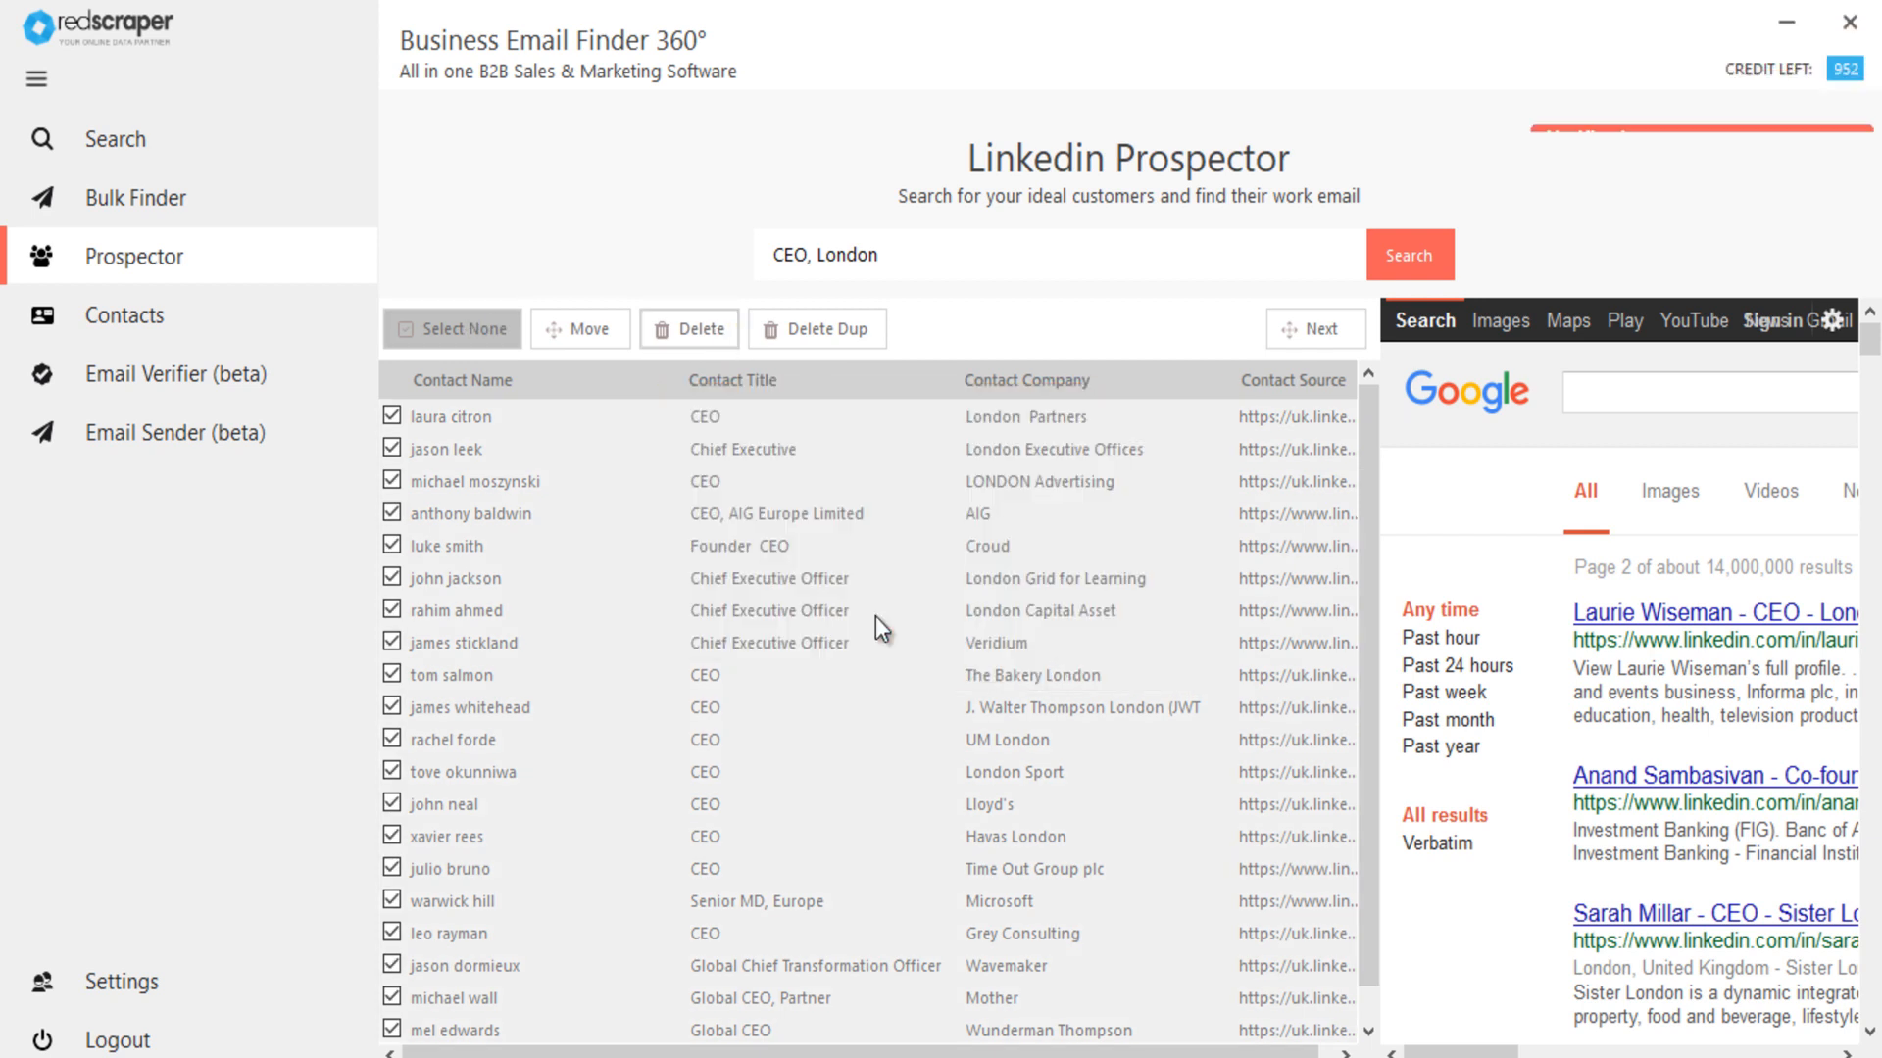
click(688, 327)
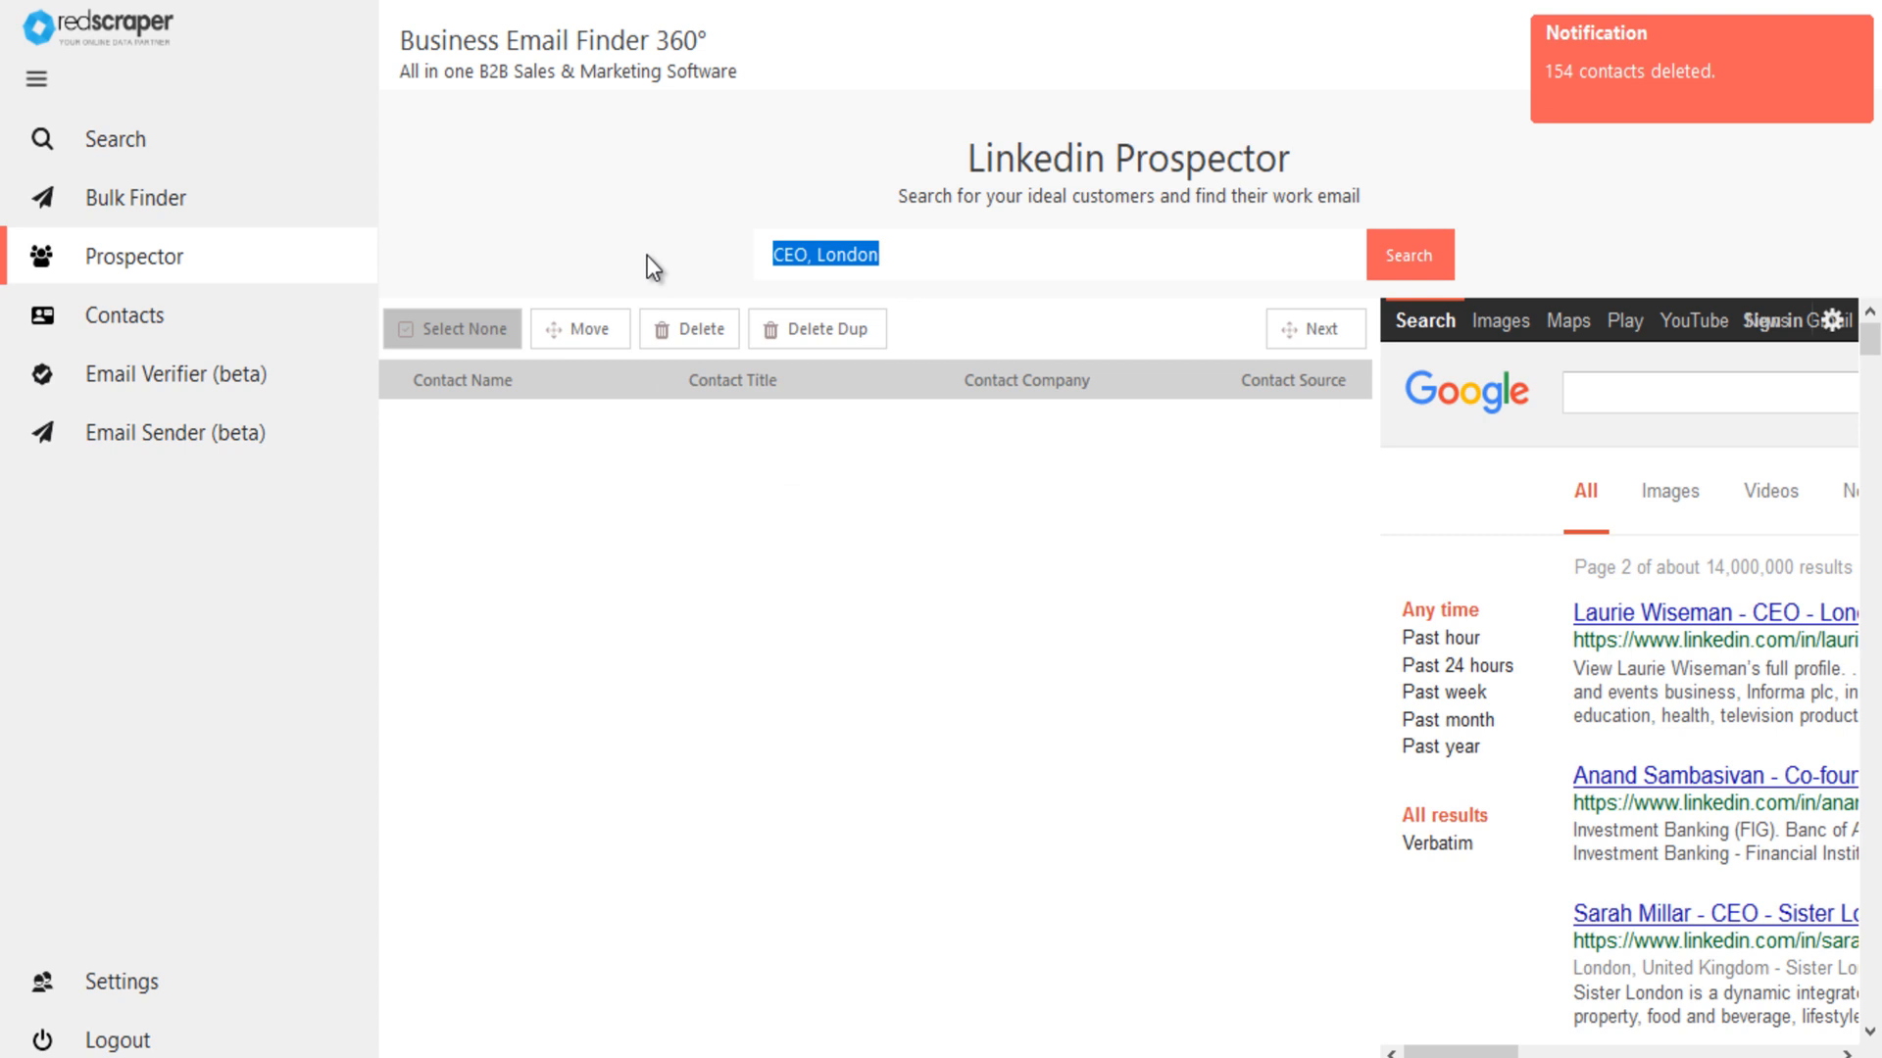
Run a Prospector search for 'apple inc' and scroll through the Apple contacts
text(apple inc)
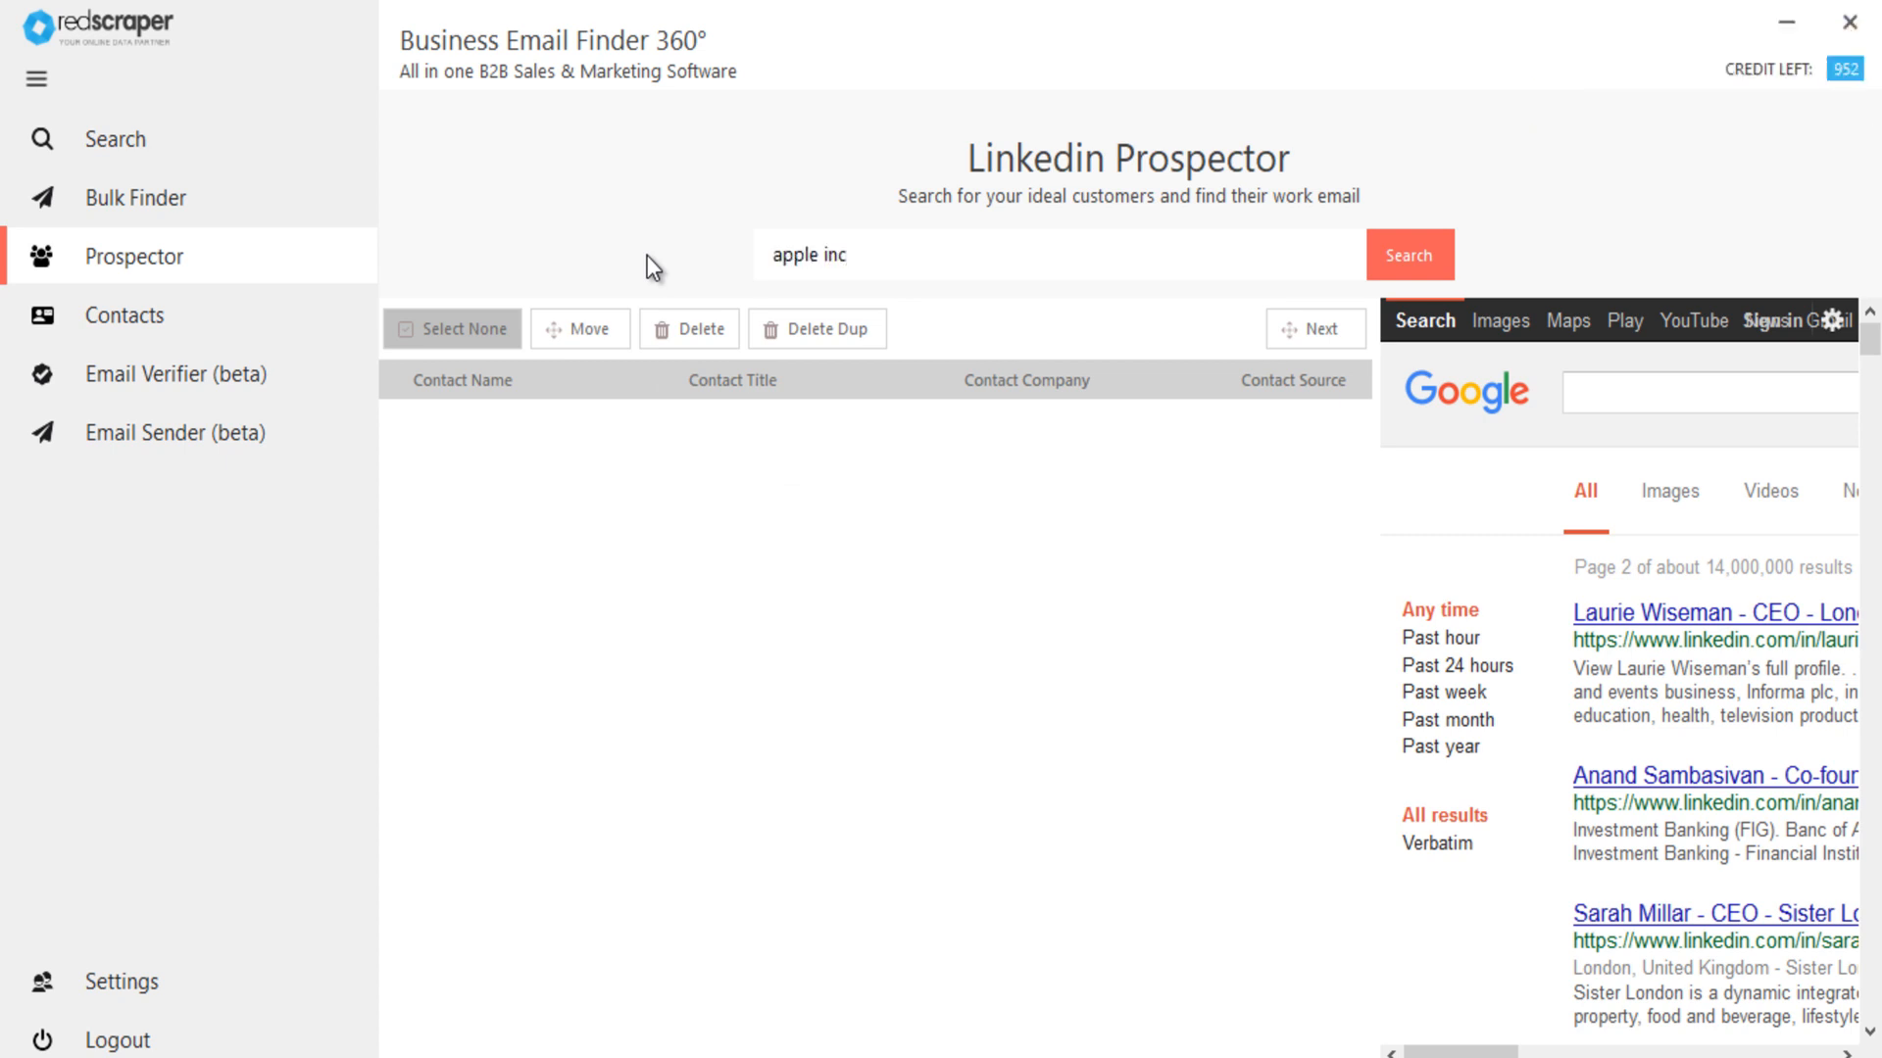
click(1408, 255)
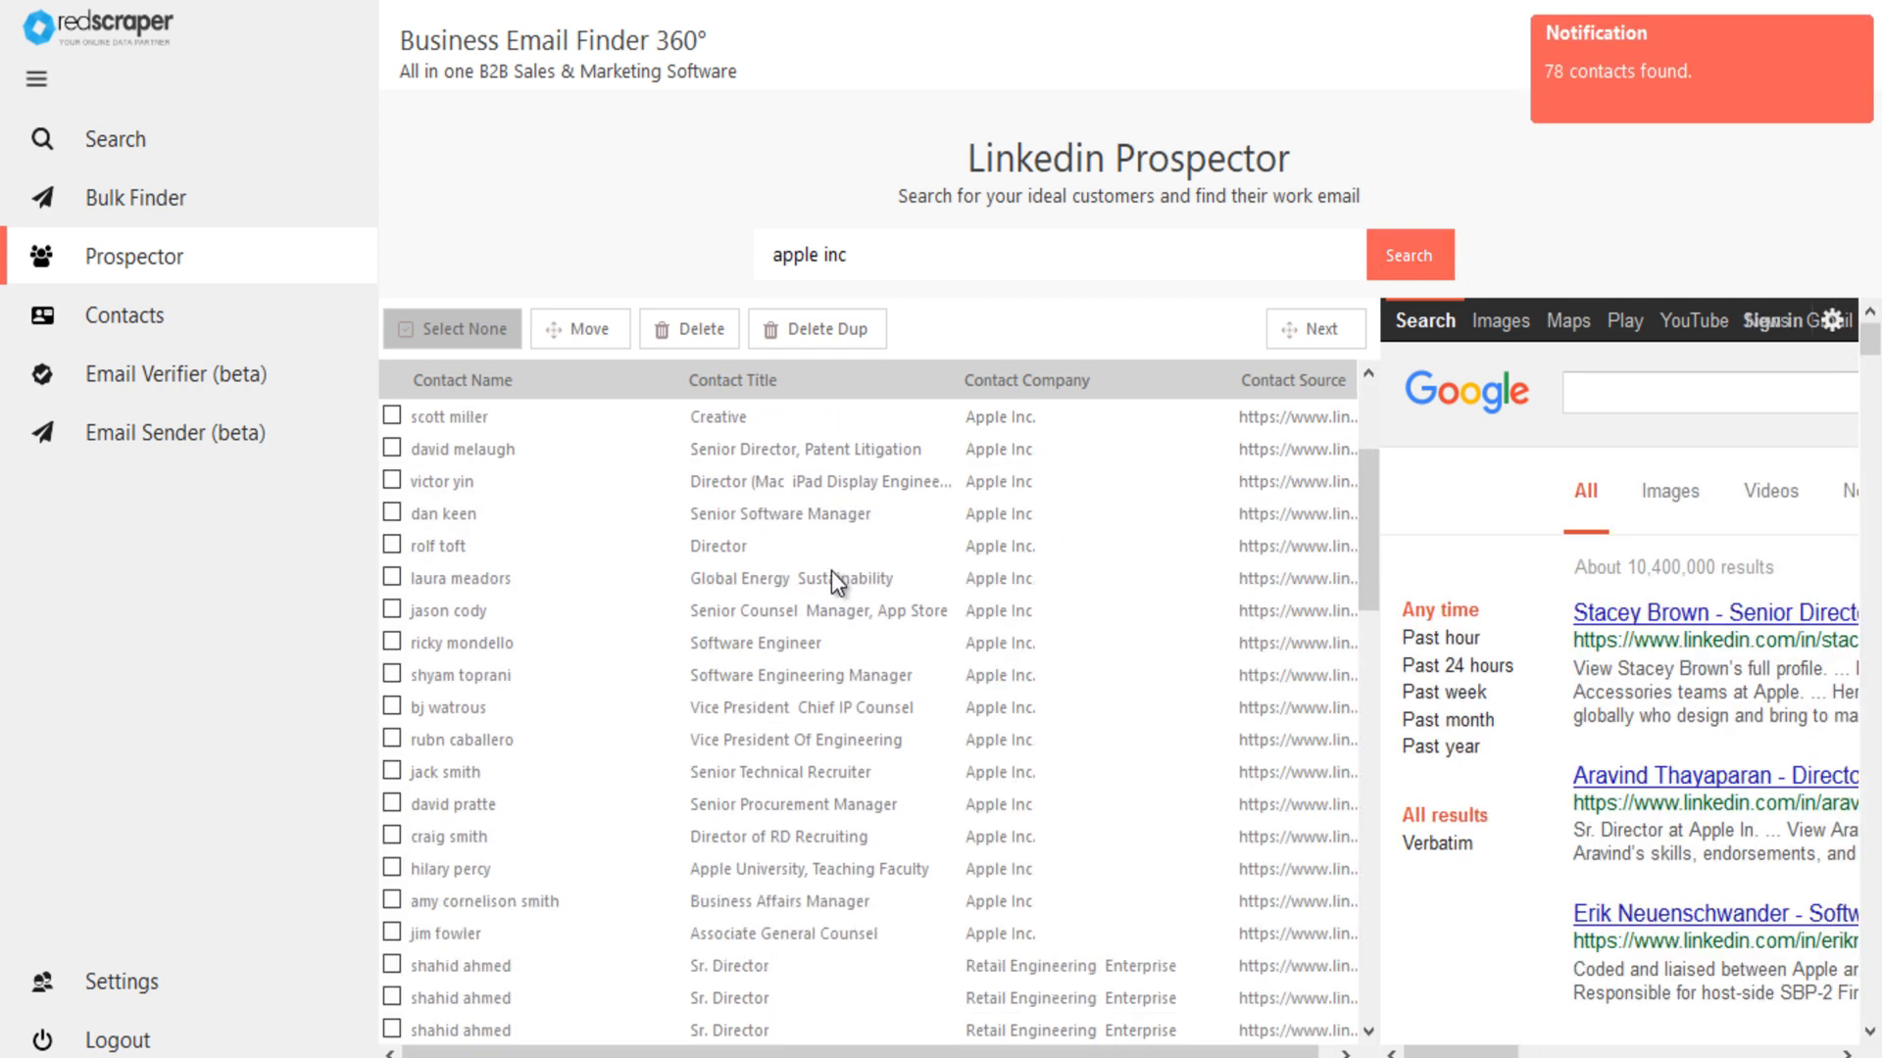
scroll(down, 3)
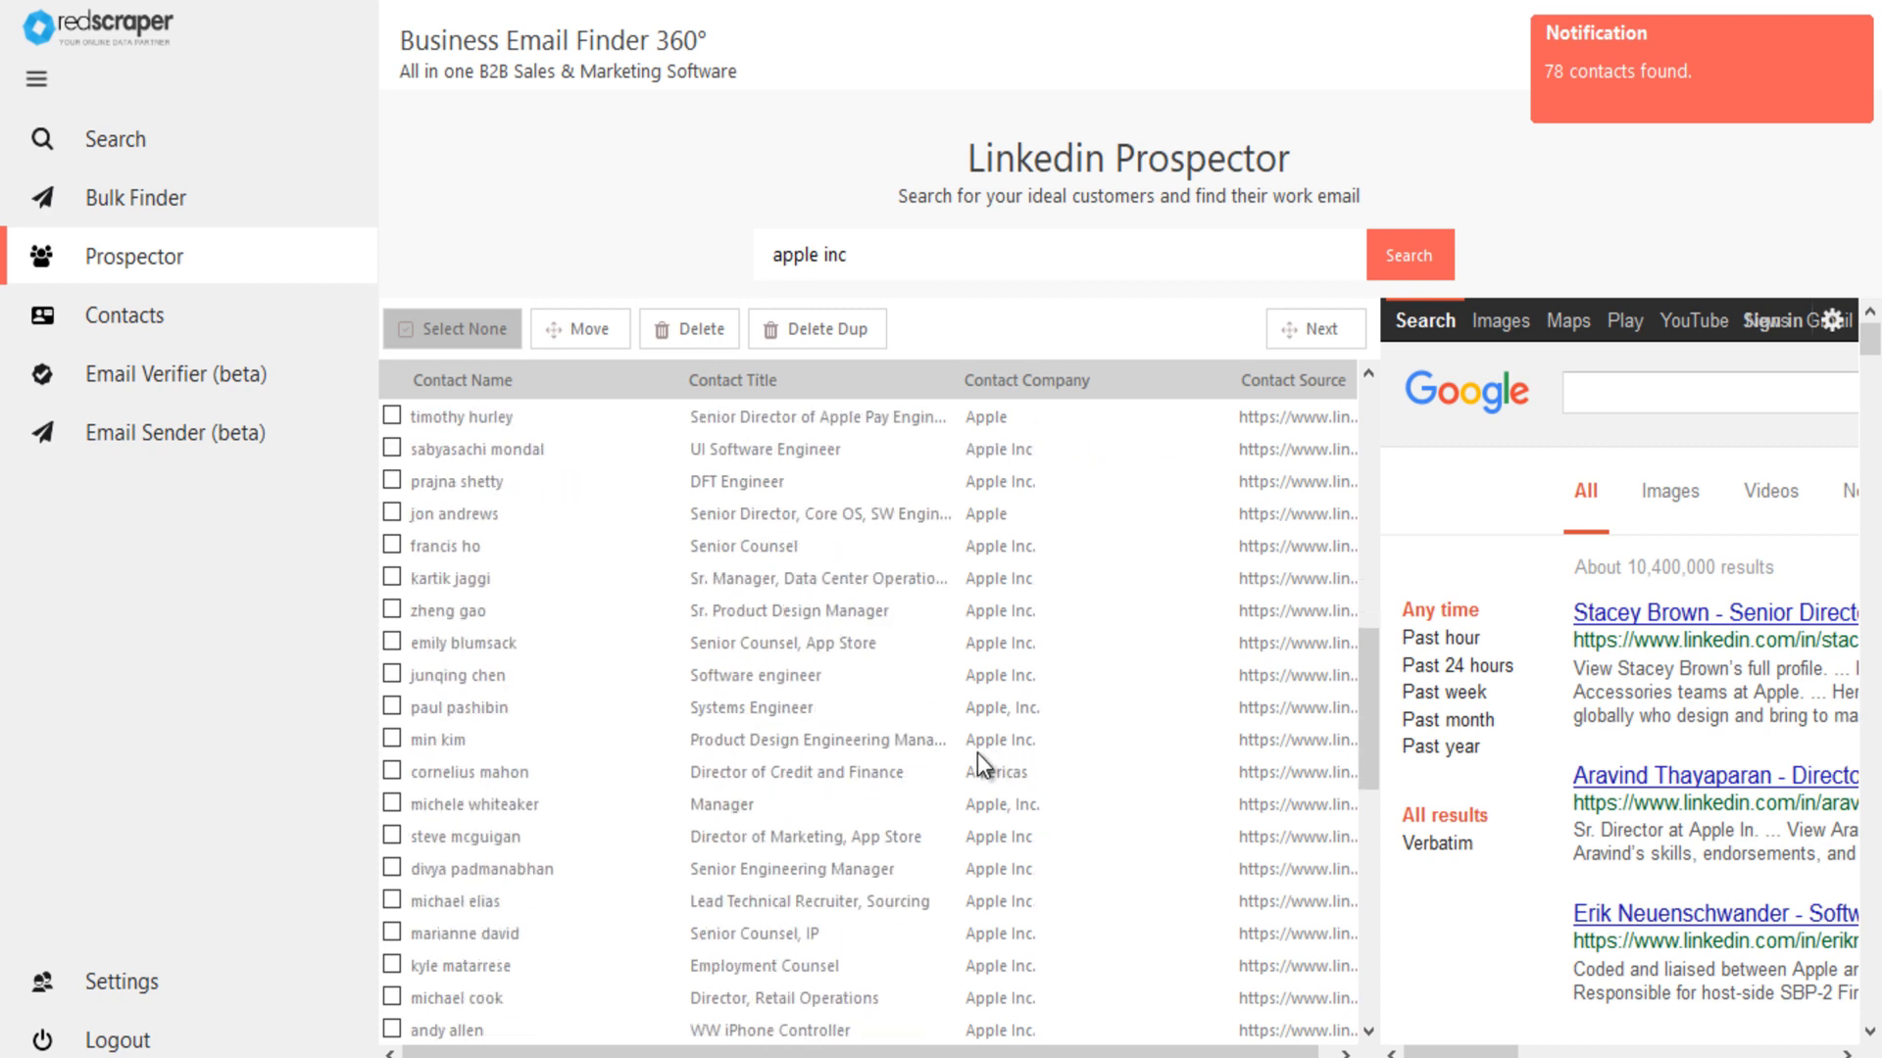